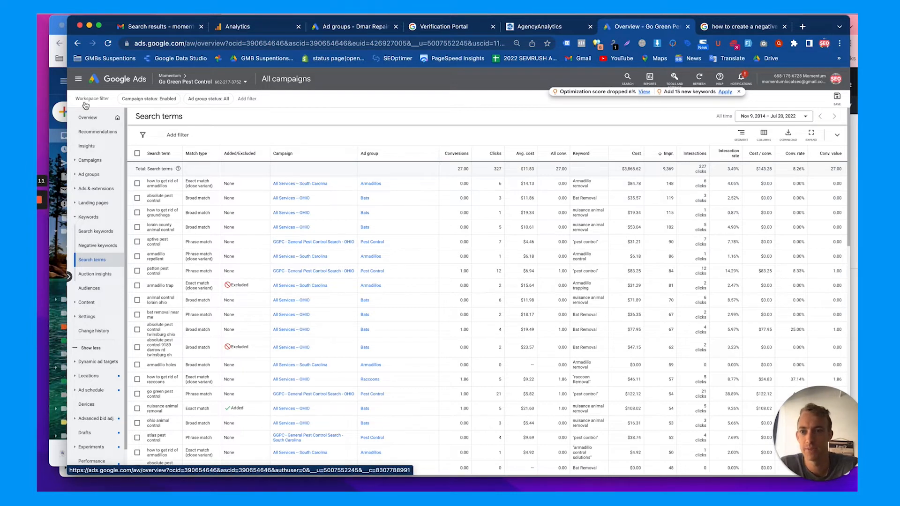
# - Navigate from Overview to the account's Negative keywords page listing three campaign-level lists
pyautogui.click(88, 118)
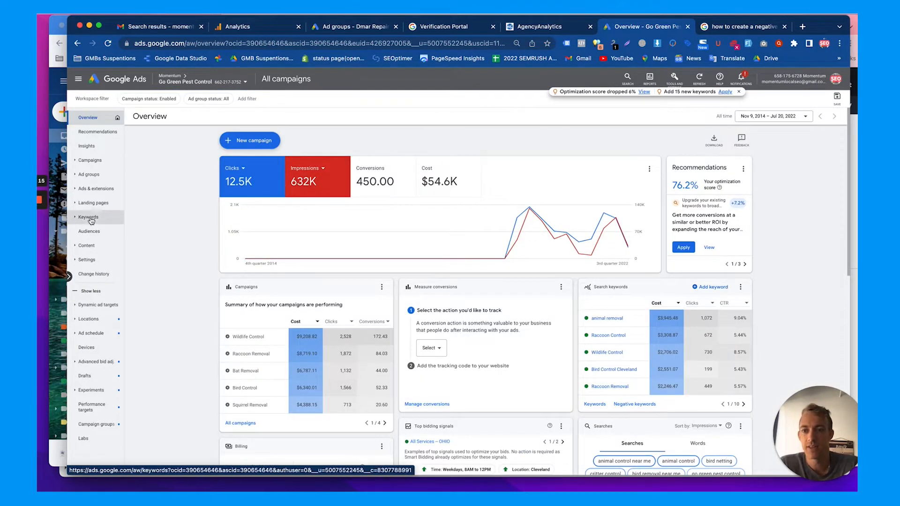
pyautogui.click(88, 216)
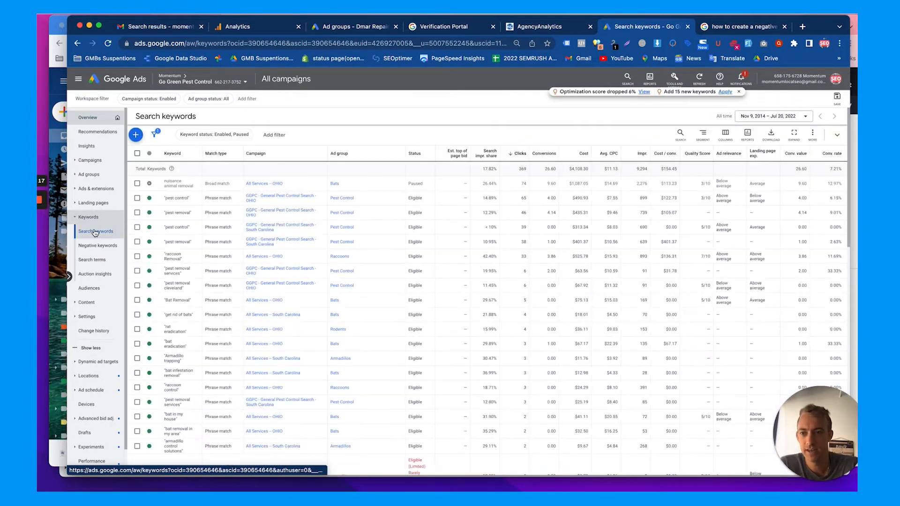
pyautogui.click(97, 245)
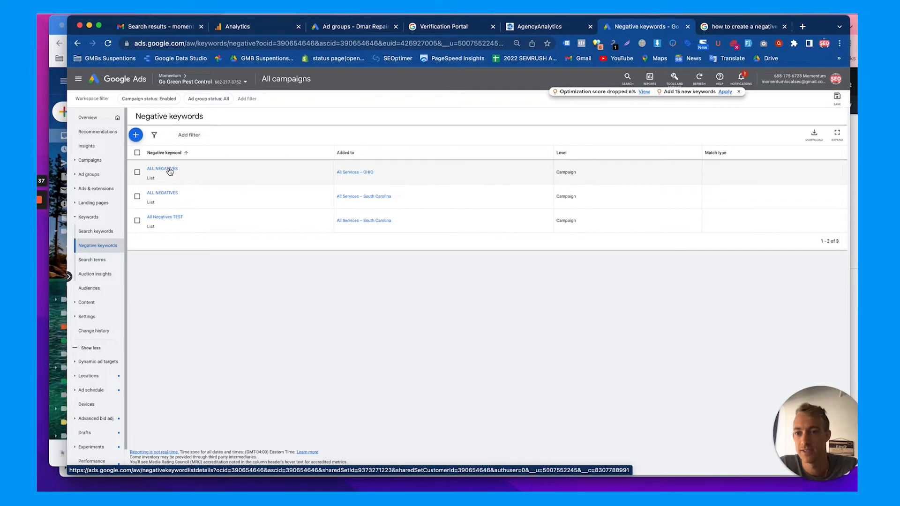
# - View the ALL NEGATIVES list, then return to the shared negative keyword lists overview
pyautogui.click(162, 169)
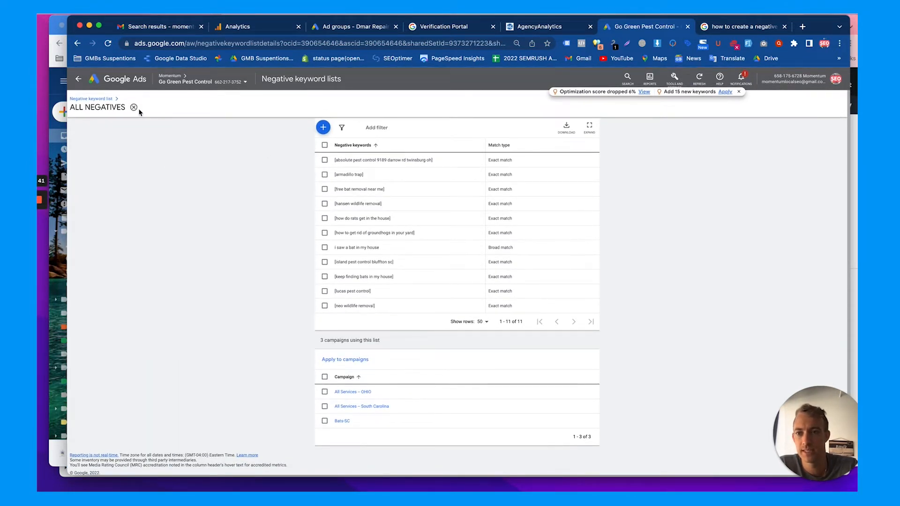
pyautogui.click(133, 107)
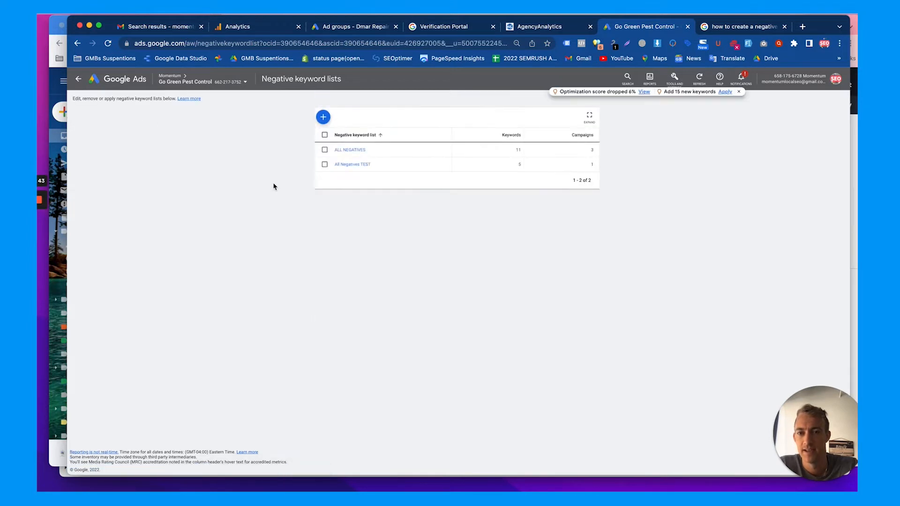
pyautogui.moveTo(253, 109)
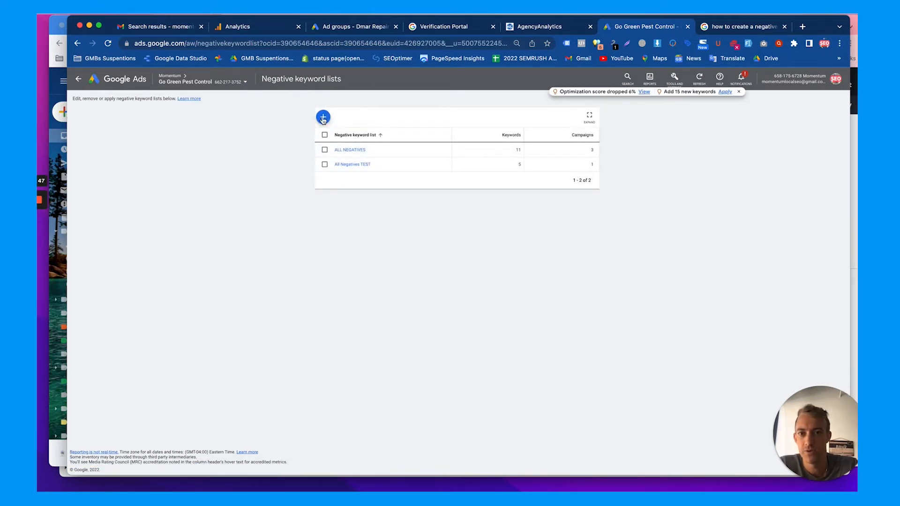
# - Create a new negative keyword list named ALL NEGATIVES NEW
pyautogui.click(322, 117)
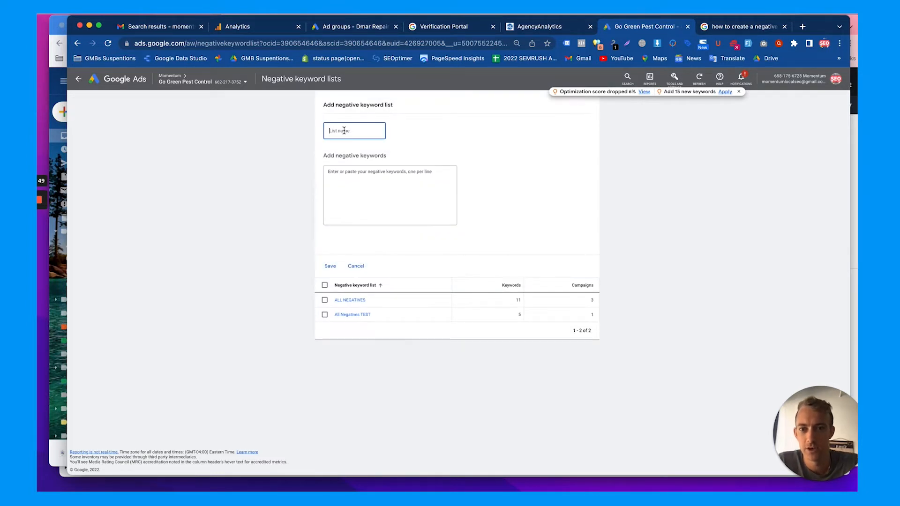
pyautogui.write('A')
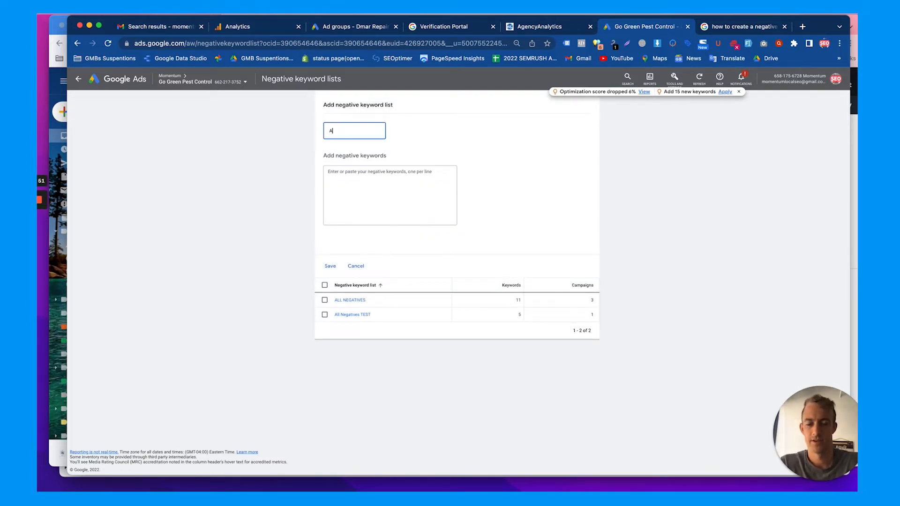
pyautogui.write('LL NEGATIVES')
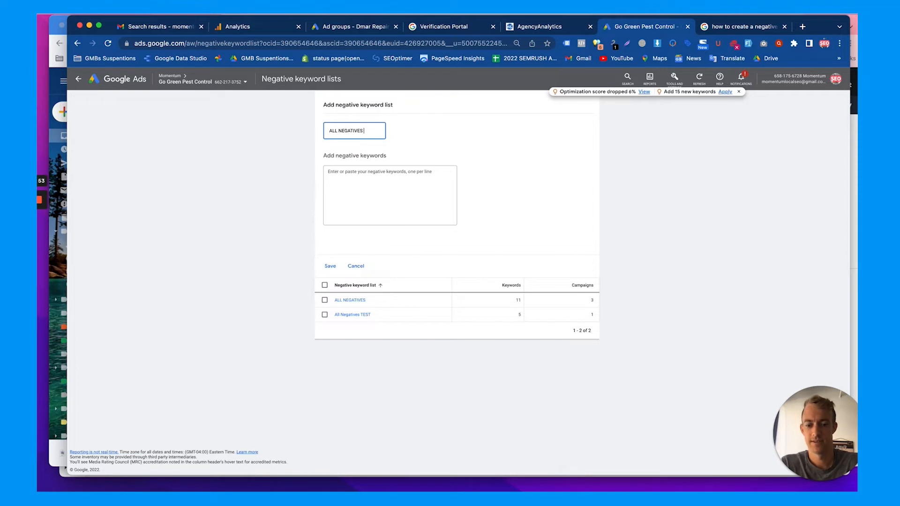
pyautogui.write('N')
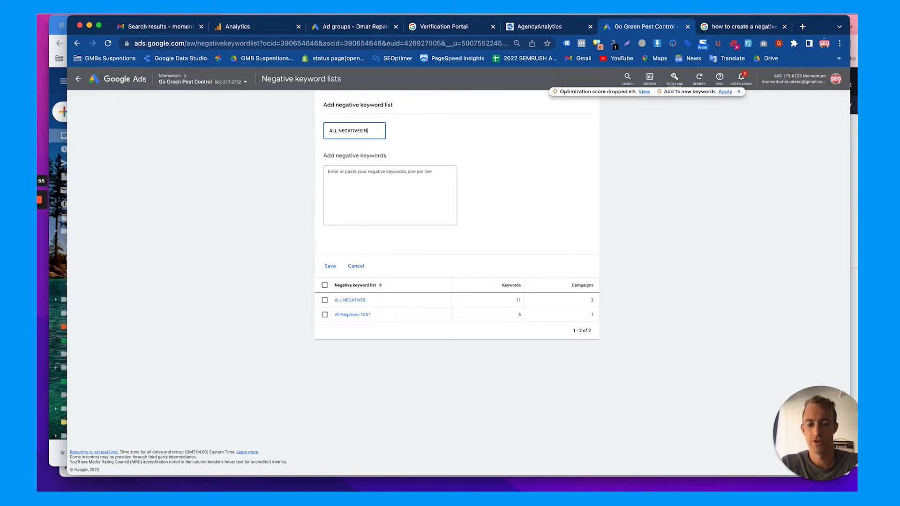
pyautogui.write('EW')
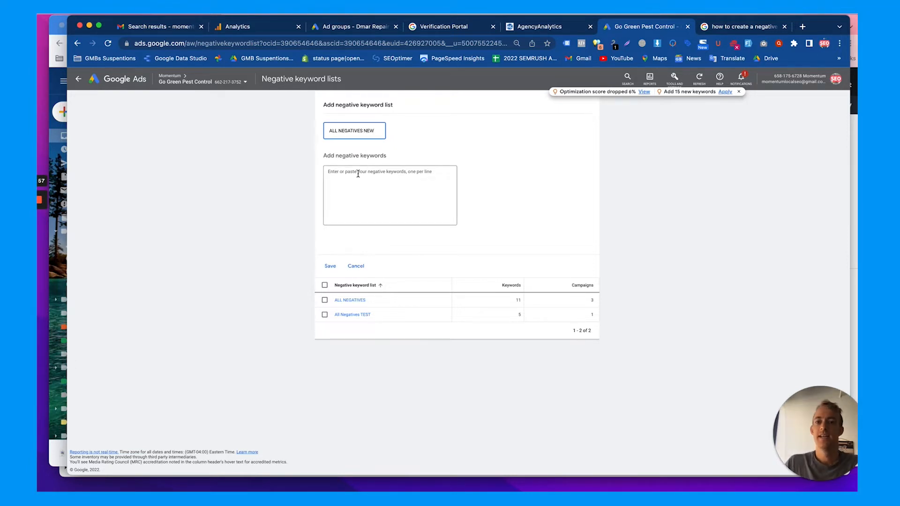
# - Enter keywords free, varment, guard, jobs, videos one per line and save the list
pyautogui.click(390, 195)
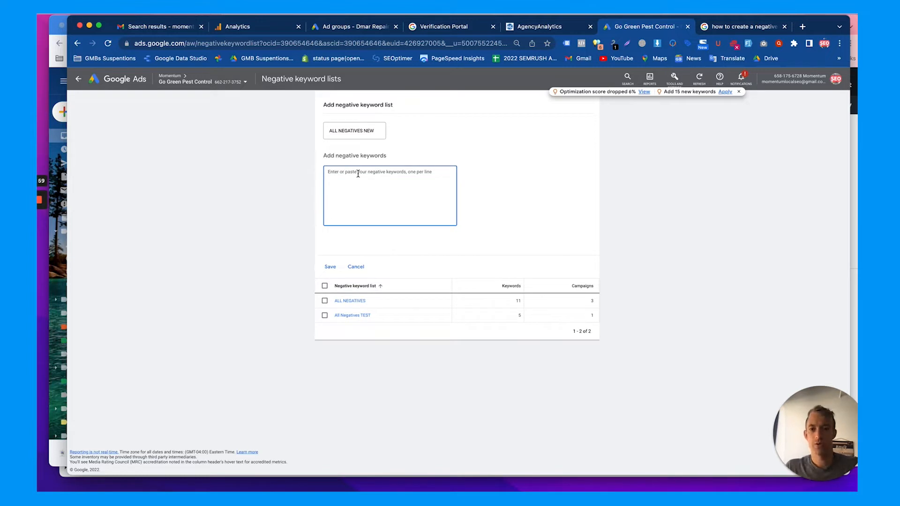
pyautogui.write('free')
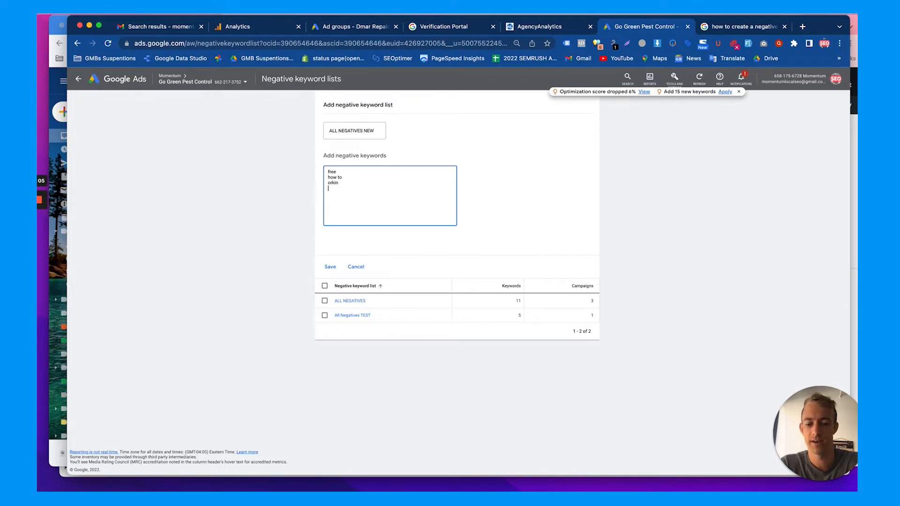
pyautogui.write('varment')
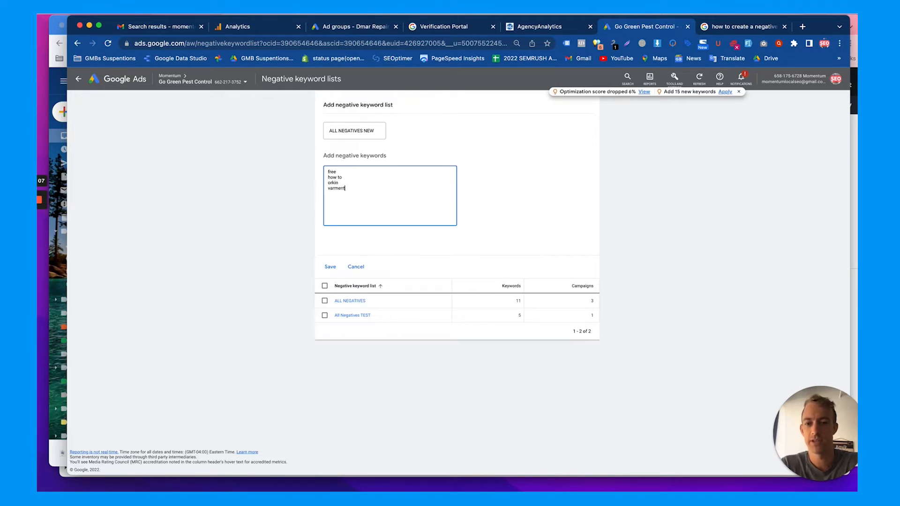
pyautogui.write('guard')
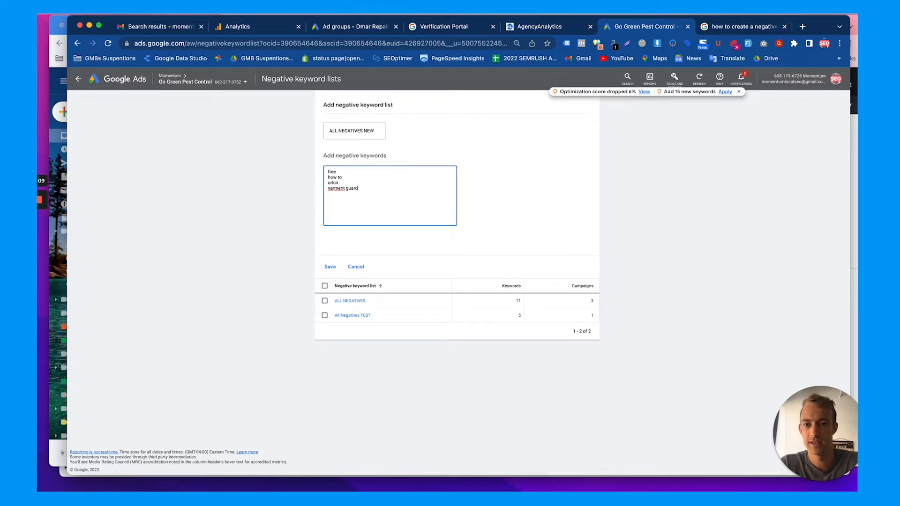
pyautogui.write('jobs')
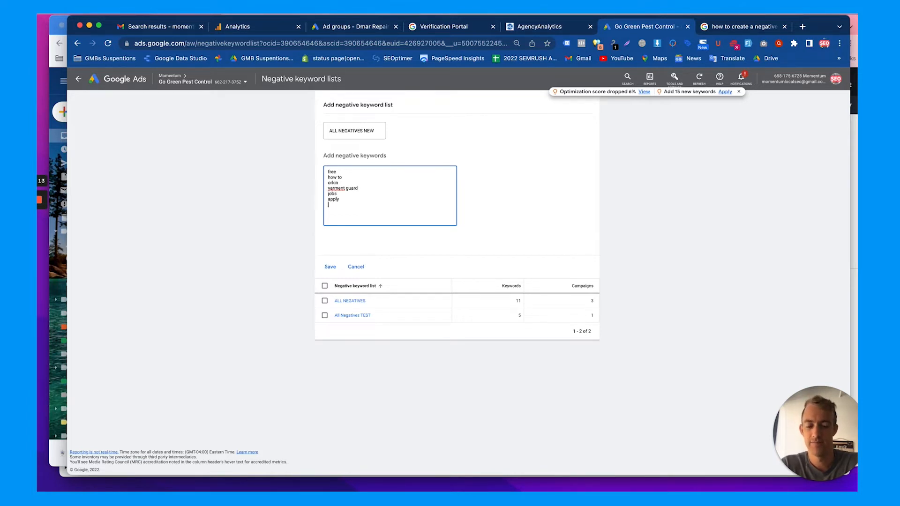
pyautogui.write('videos')
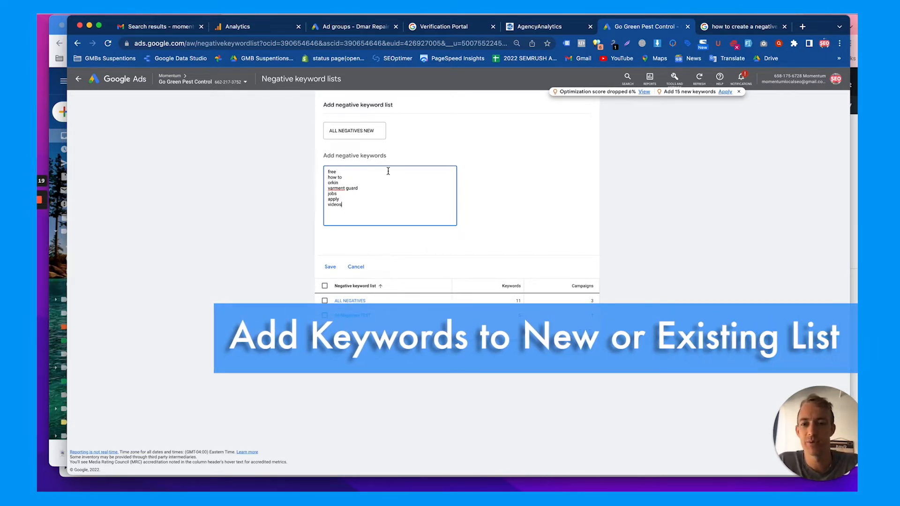
pyautogui.click(330, 266)
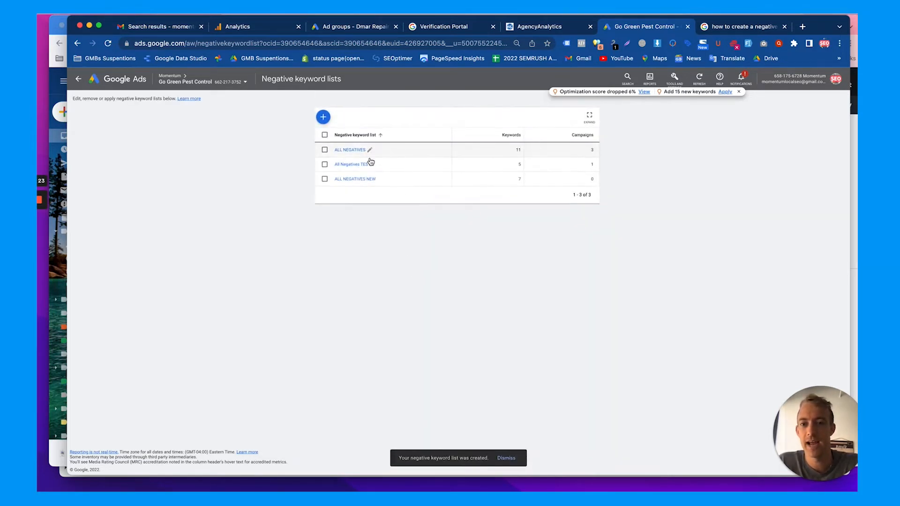
# - Add broad-match negatives free, apply, pay and others to ALL NEGATIVES, then return to negative keywords
pyautogui.click(350, 149)
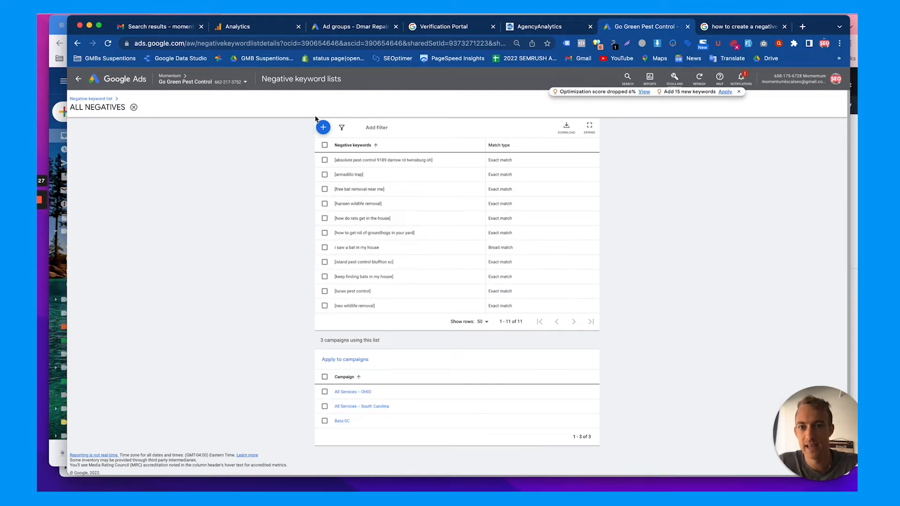
pyautogui.click(322, 128)
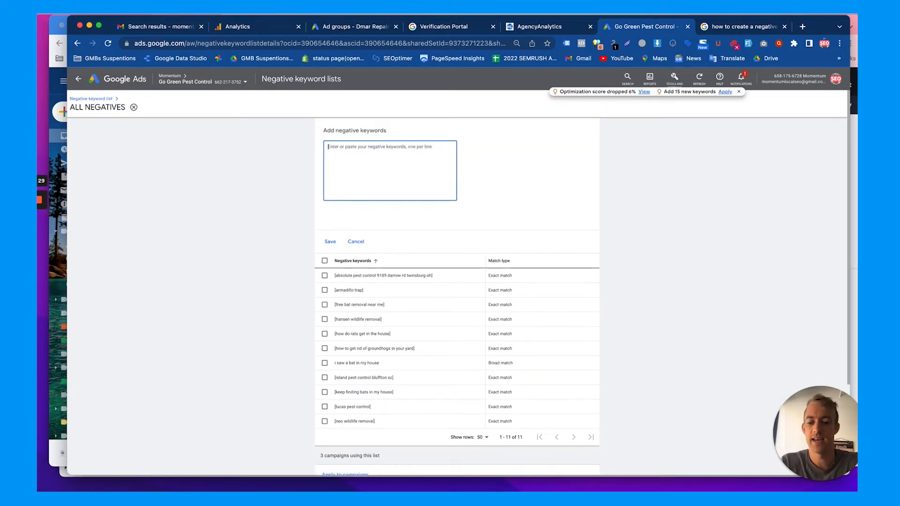
pyautogui.write('free')
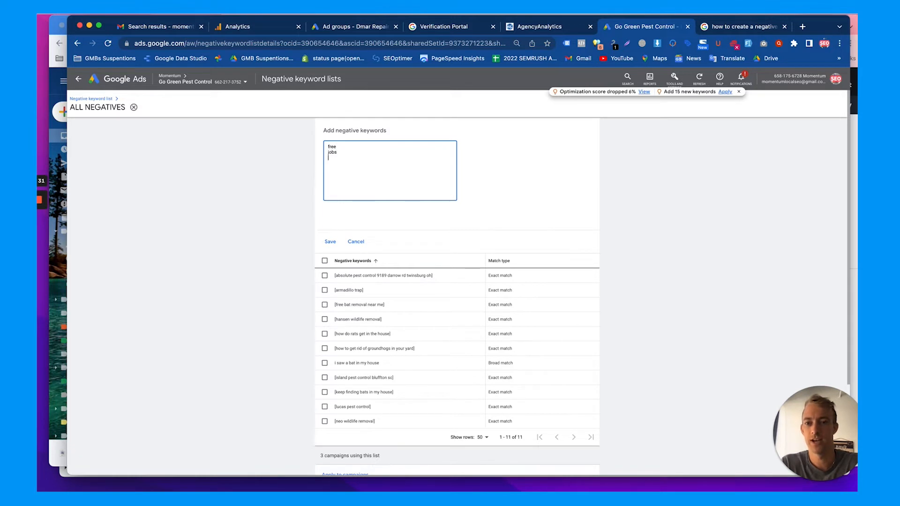
pyautogui.write('apply')
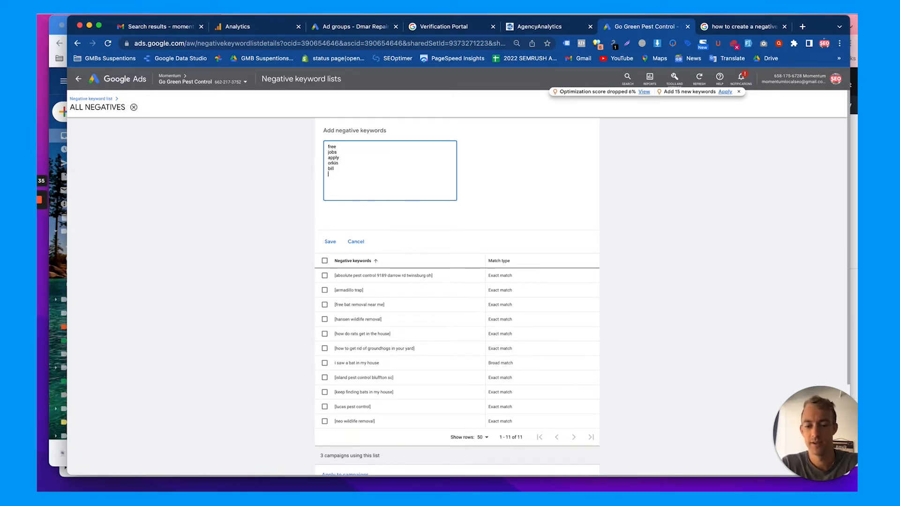
pyautogui.write('pay')
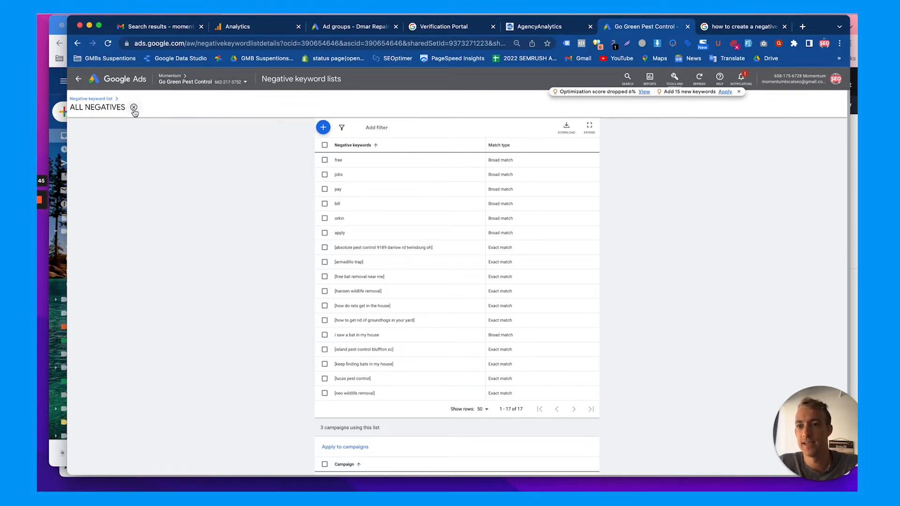
pyautogui.click(79, 79)
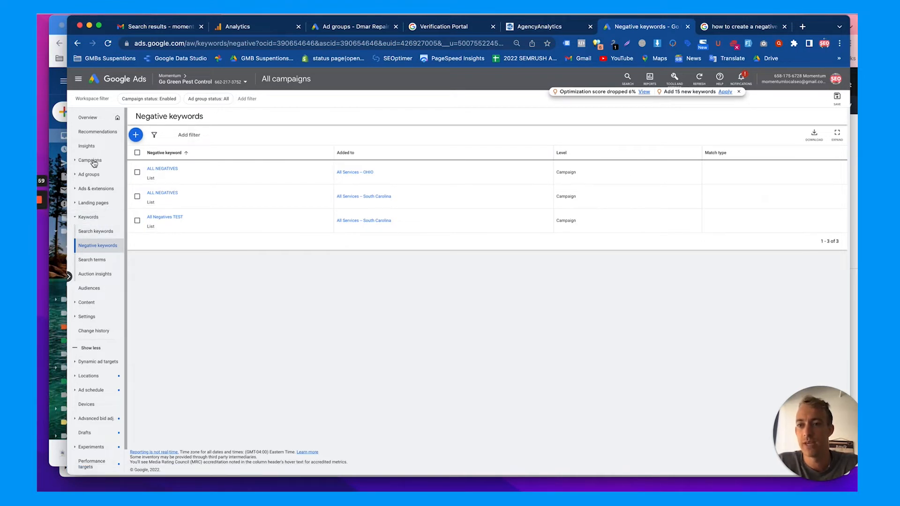
pyautogui.click(90, 160)
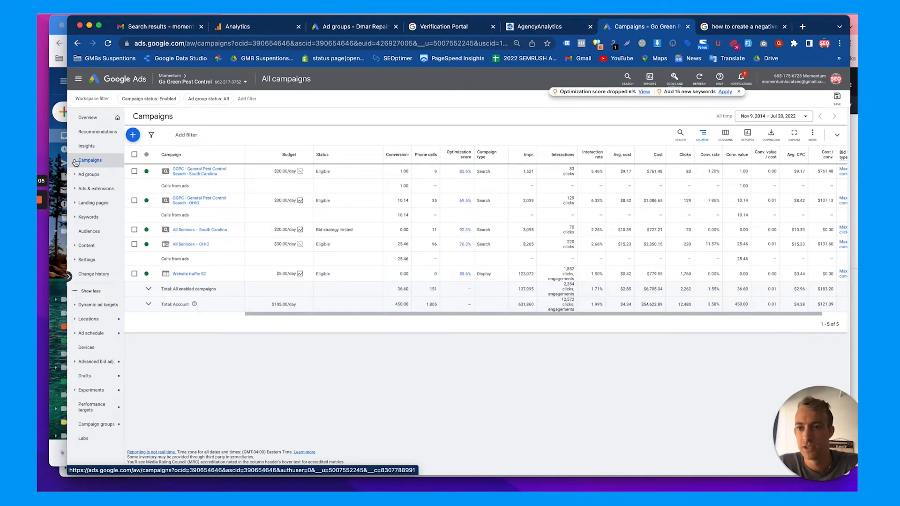
pyautogui.moveTo(102, 279)
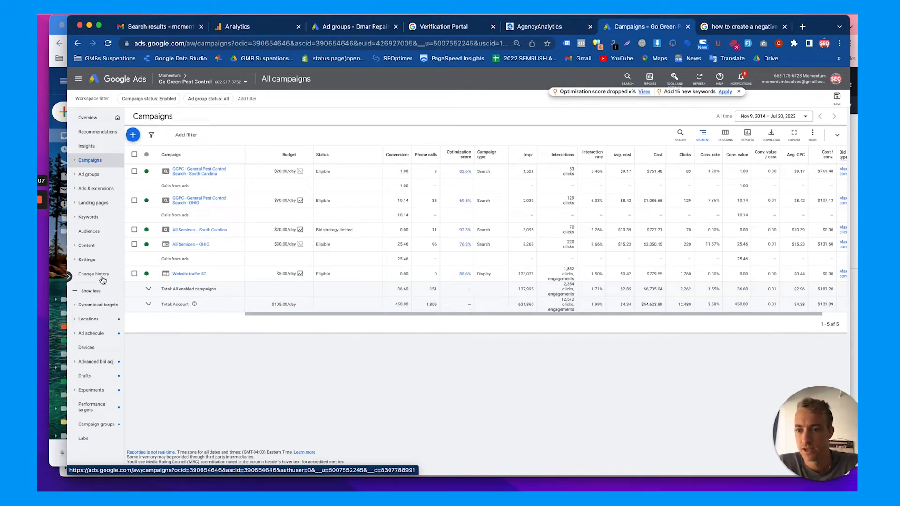
pyautogui.click(96, 230)
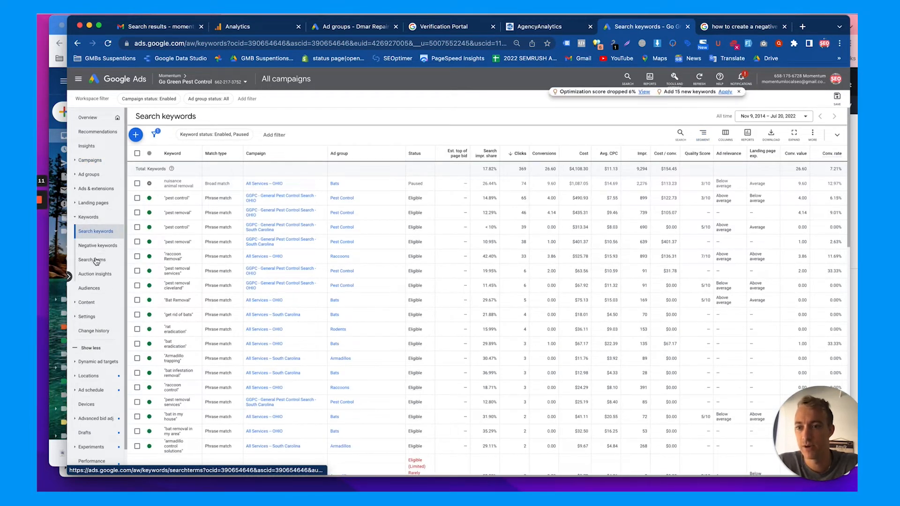
pyautogui.click(92, 260)
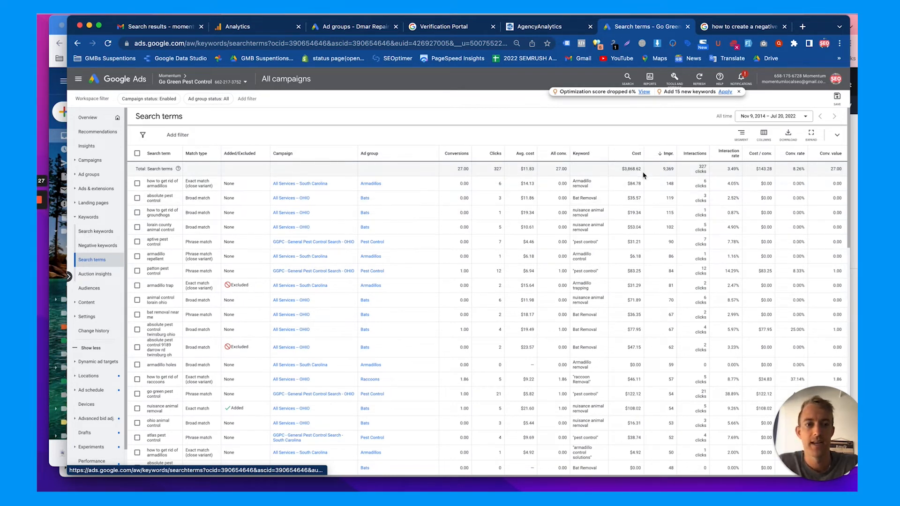
pyautogui.moveTo(761, 161)
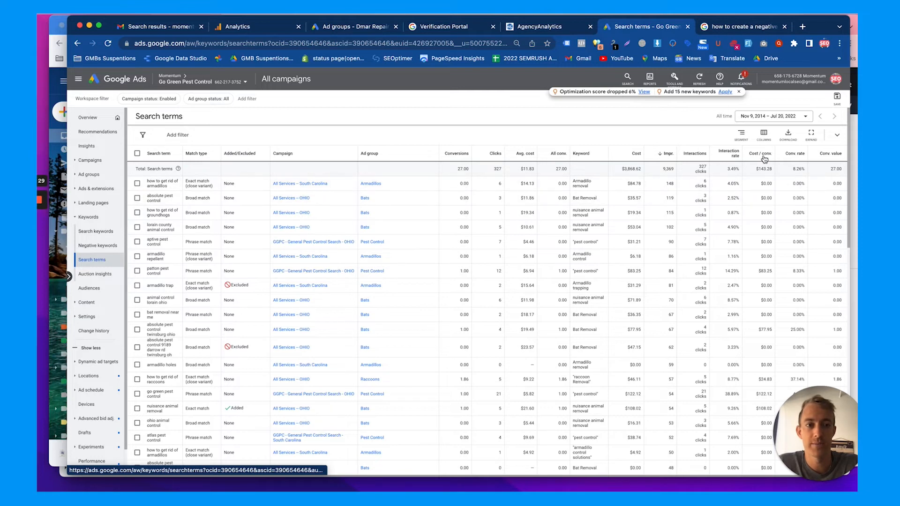
# - Select irrelevant search terms such as absolute pest control, aptive pest control and armadillo holes
pyautogui.click(772, 116)
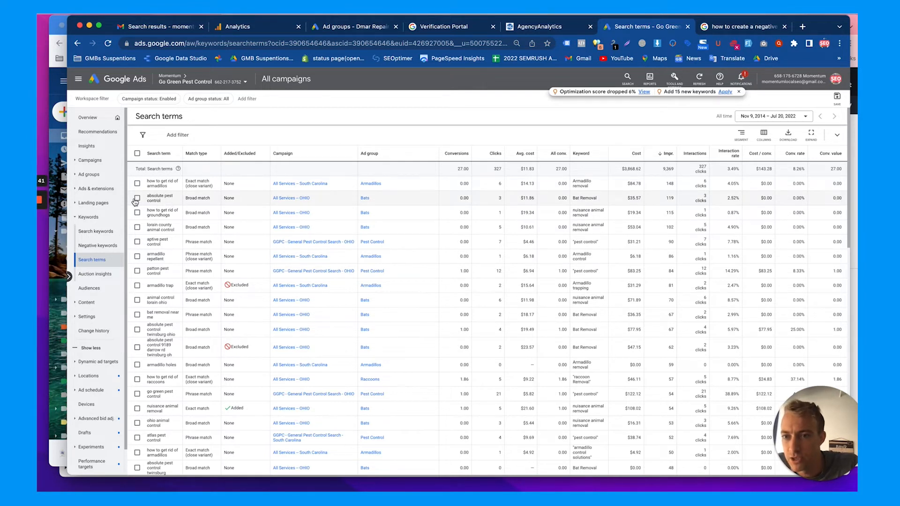
pyautogui.click(137, 197)
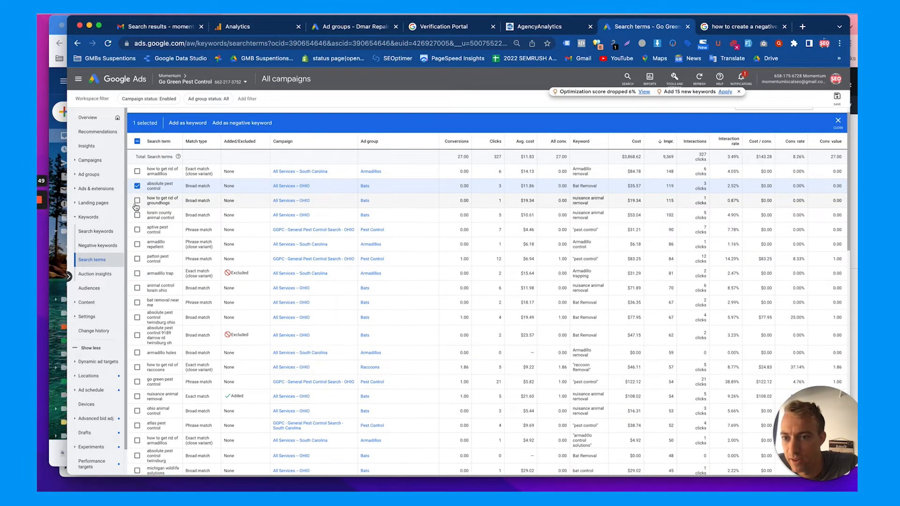
pyautogui.click(137, 215)
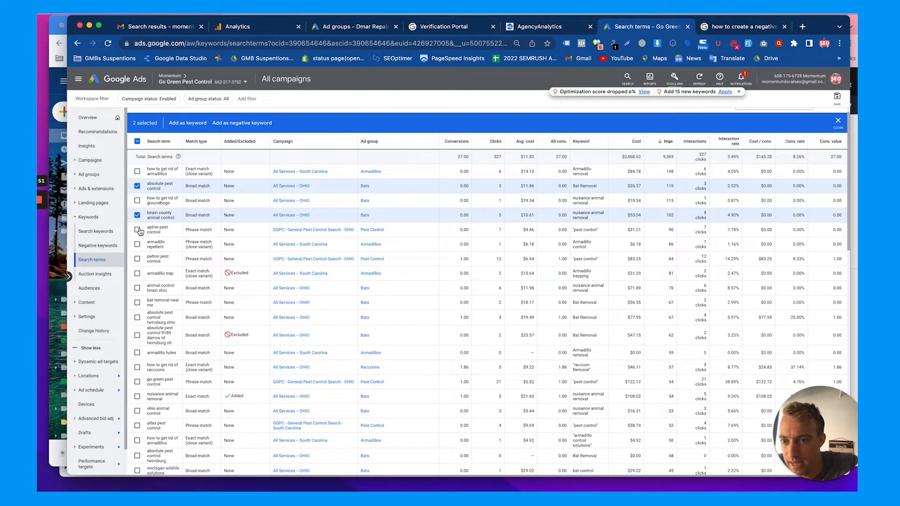
pyautogui.click(136, 229)
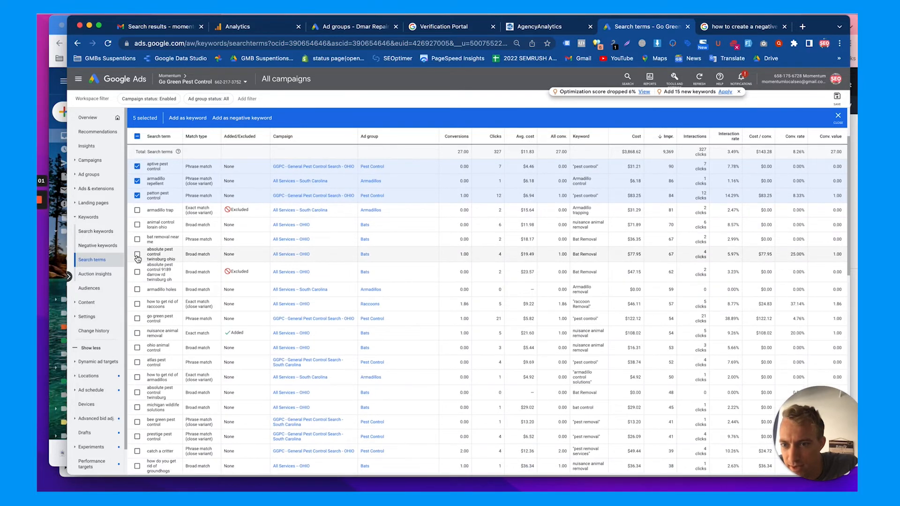
pyautogui.click(137, 254)
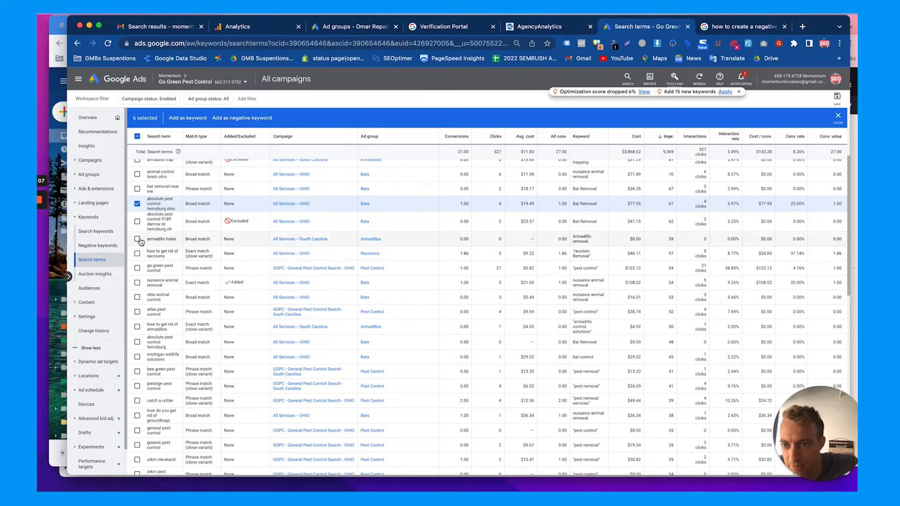
pyautogui.click(137, 239)
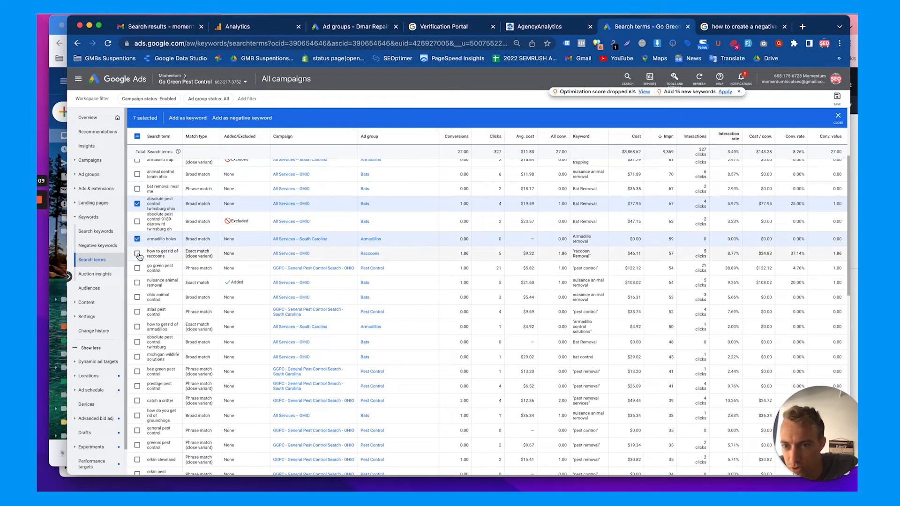
pyautogui.scroll(-3)
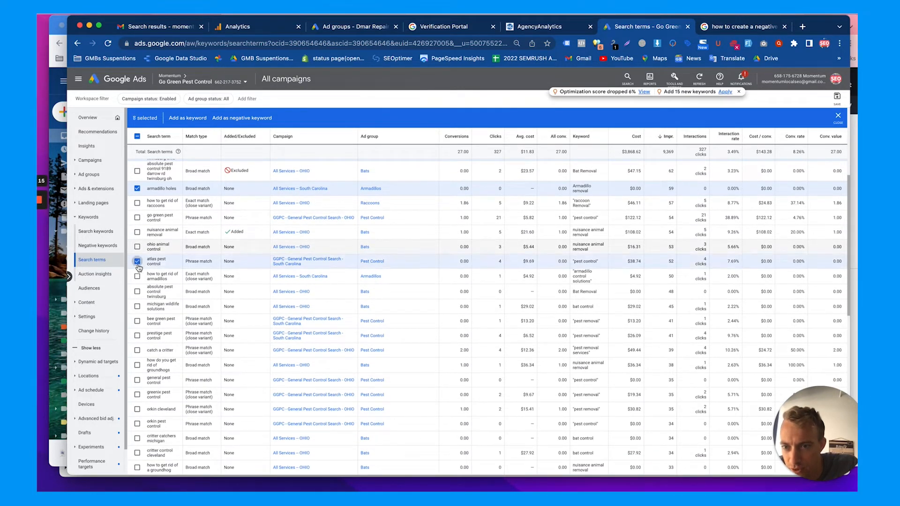
pyautogui.scroll(-3)
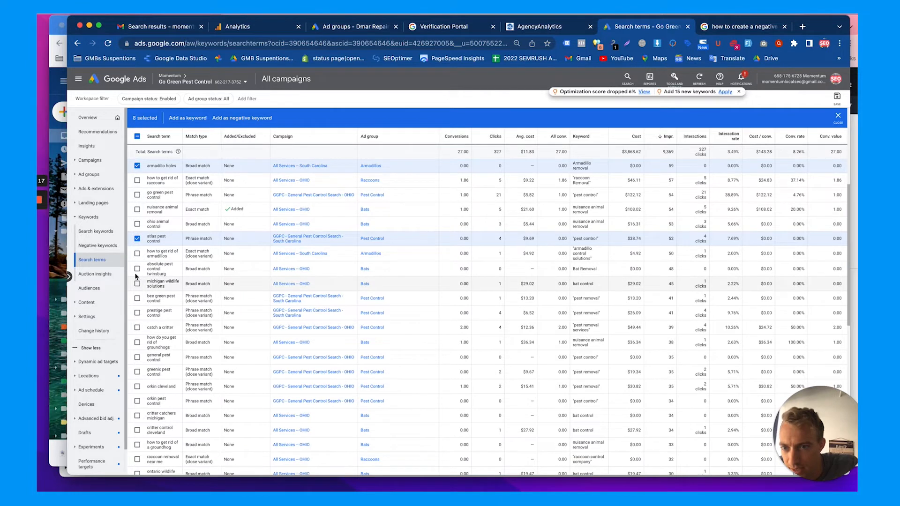
# - Select more bad terms: michigan wildlife solutions, bee green, prestige, greenix, critter control cleveland
pyautogui.click(137, 268)
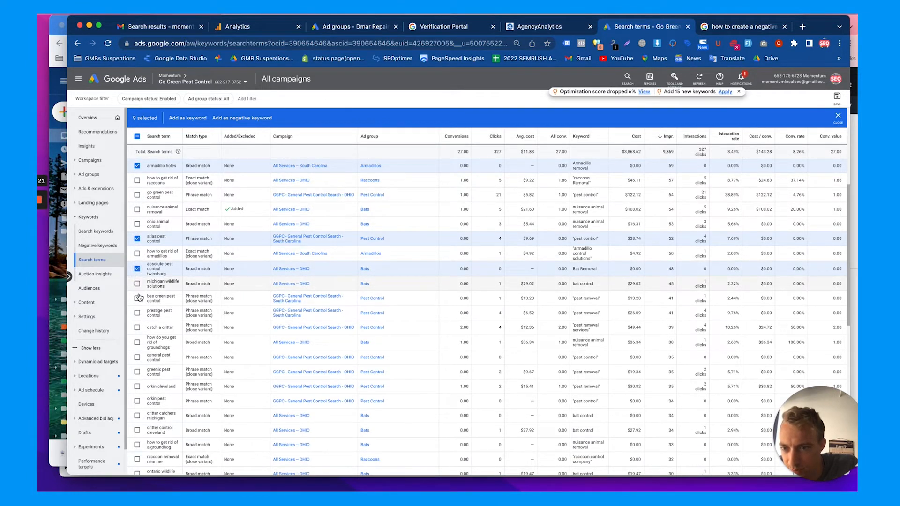
pyautogui.click(137, 283)
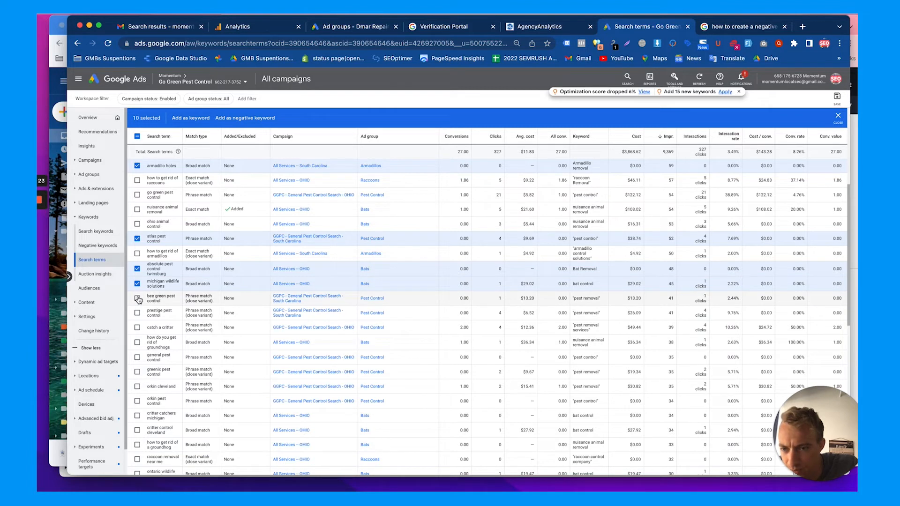
pyautogui.click(137, 298)
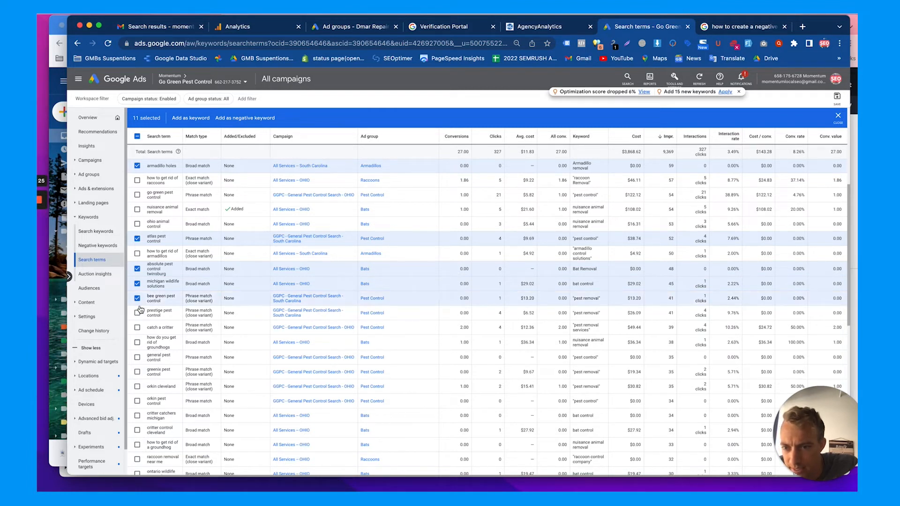
pyautogui.click(137, 327)
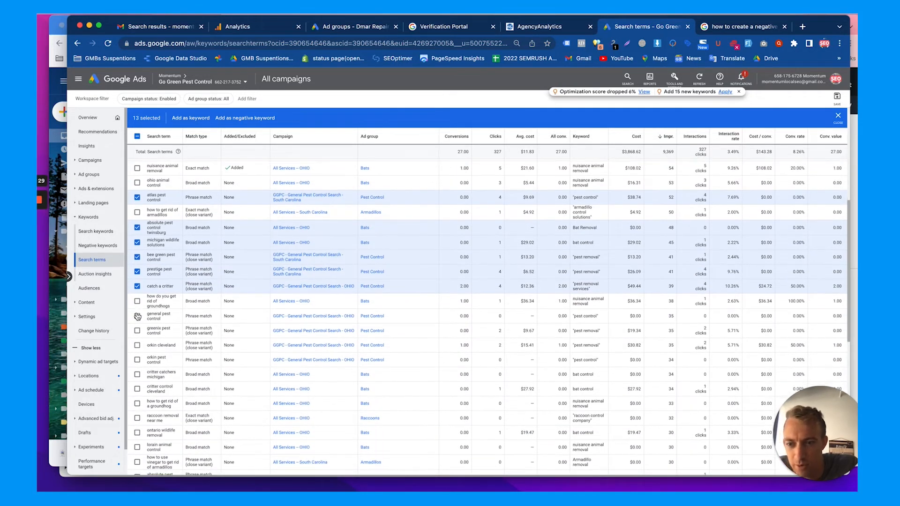
pyautogui.scroll(-3)
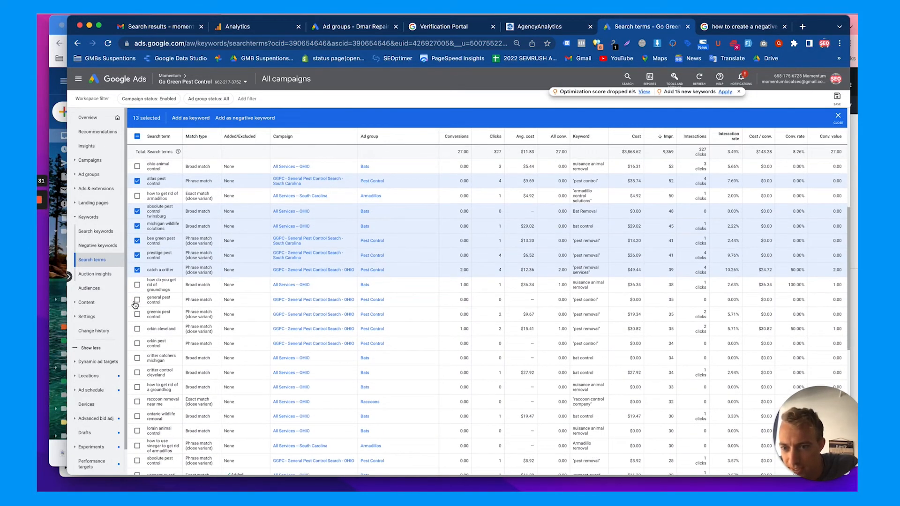
pyautogui.click(137, 314)
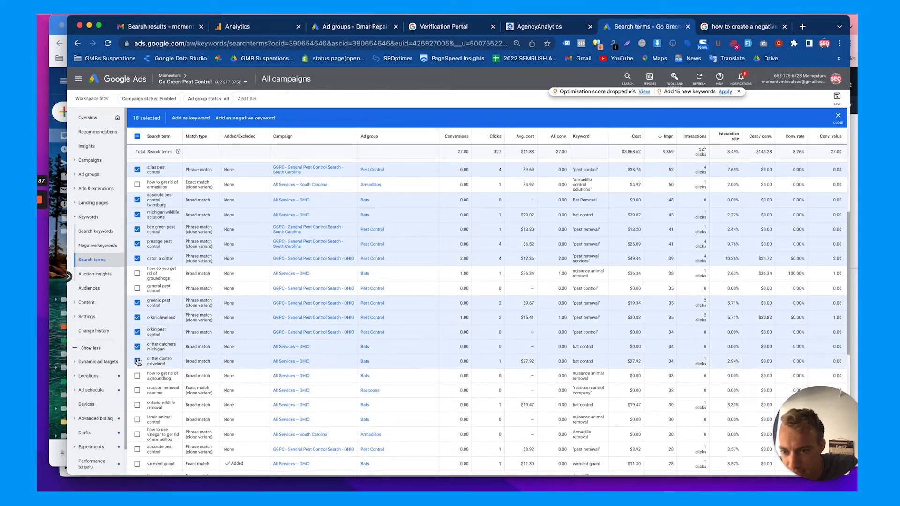
pyautogui.click(137, 376)
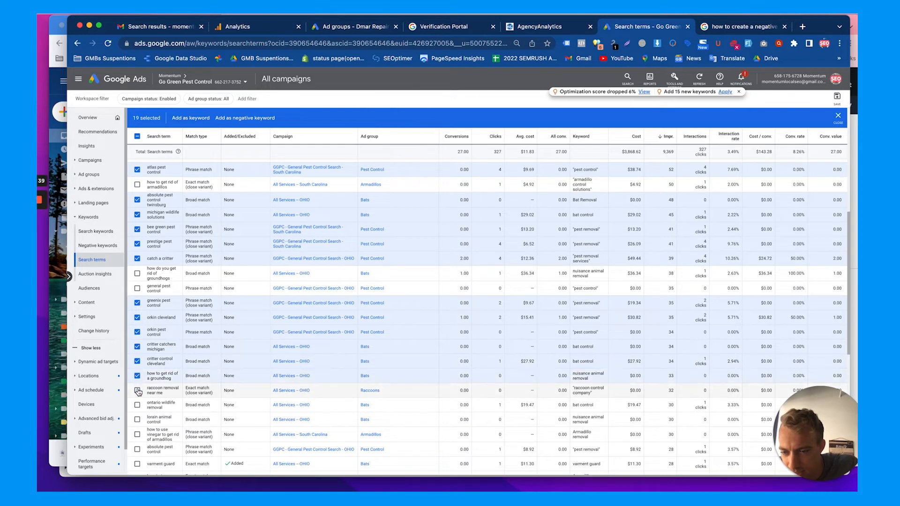
# - Select lorain animal control and hawx pest control savannah ga, then add the 29 terms as negatives
pyautogui.scroll(-3)
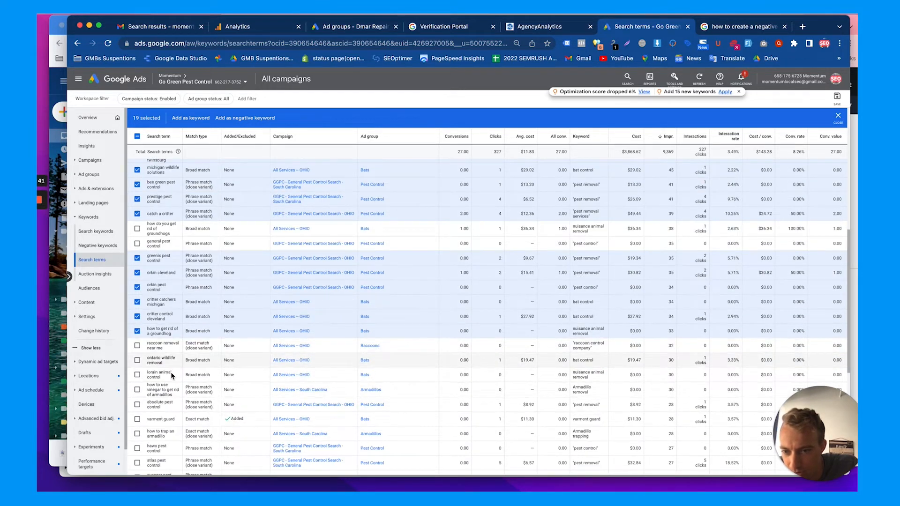
pyautogui.scroll(-3)
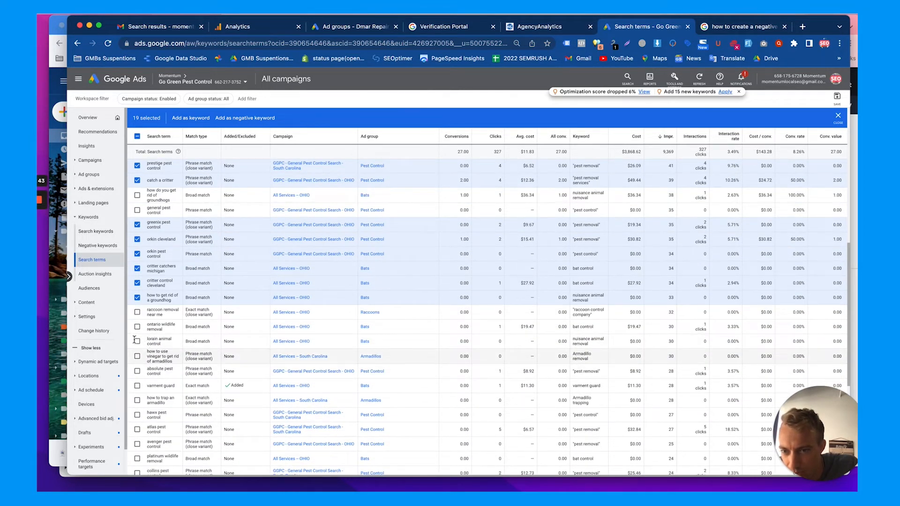
pyautogui.click(137, 371)
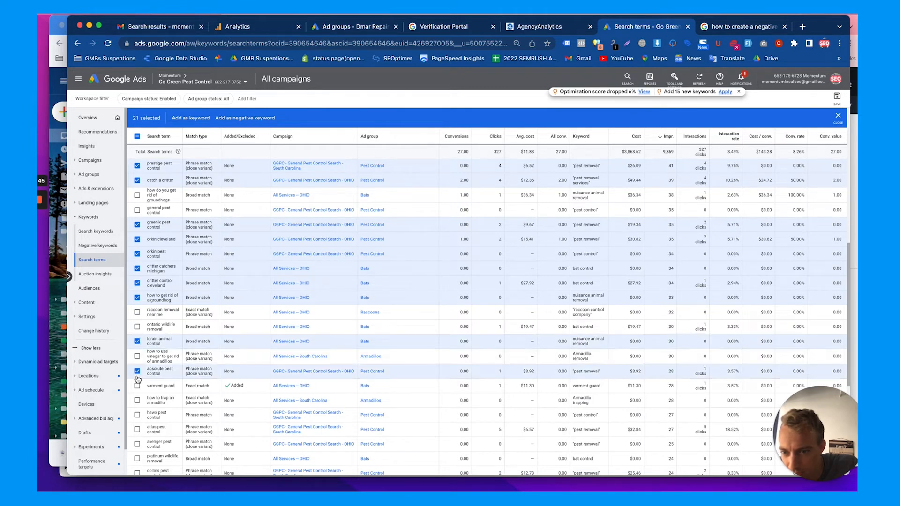
pyautogui.click(137, 386)
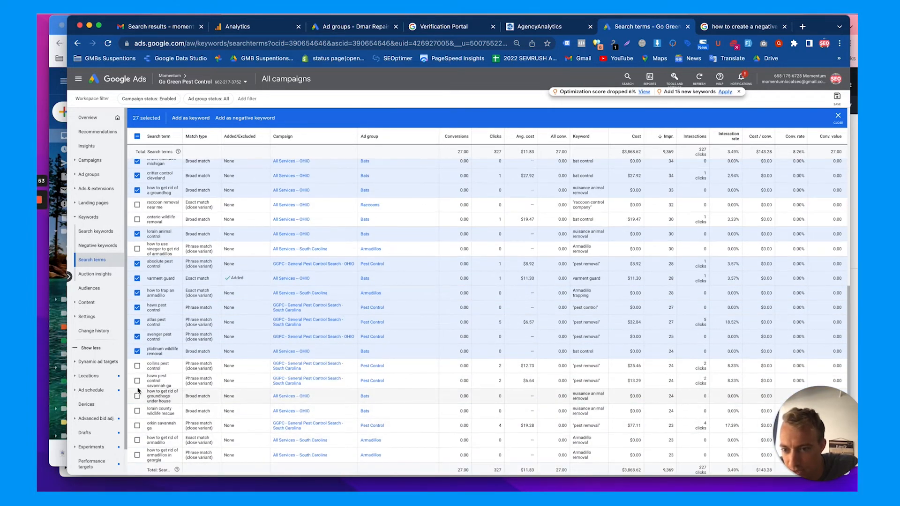
pyautogui.click(136, 365)
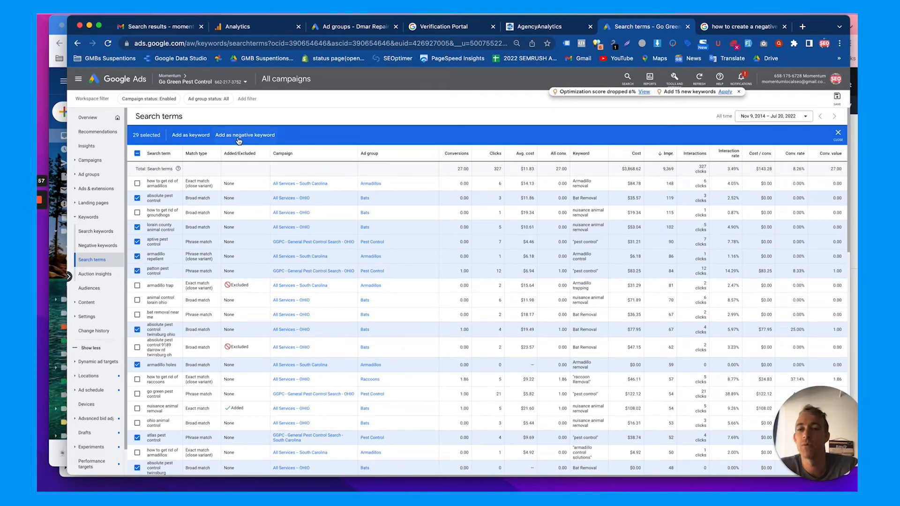
pyautogui.click(245, 135)
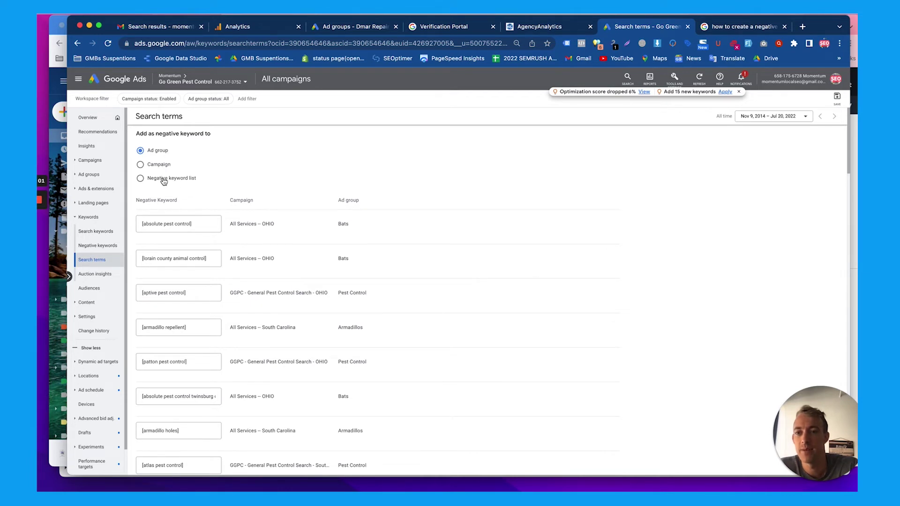
# - Save the 29 search terms into the ALL NEGATIVES negative keyword list and go to Campaigns
pyautogui.click(141, 178)
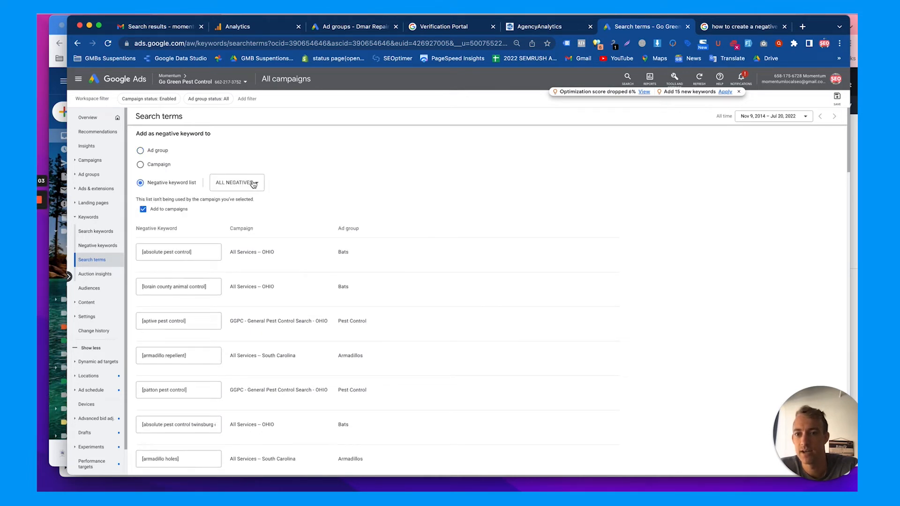
pyautogui.click(237, 182)
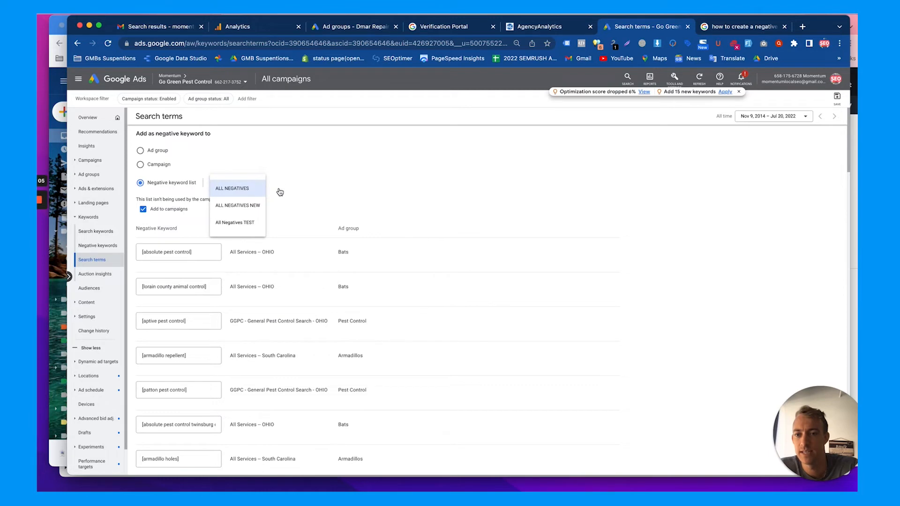
pyautogui.scroll(-3)
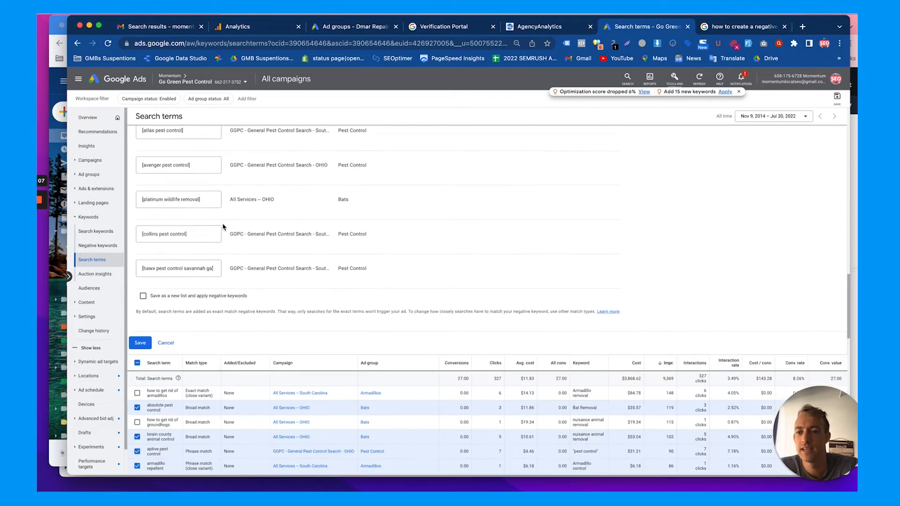
pyautogui.scroll(-3)
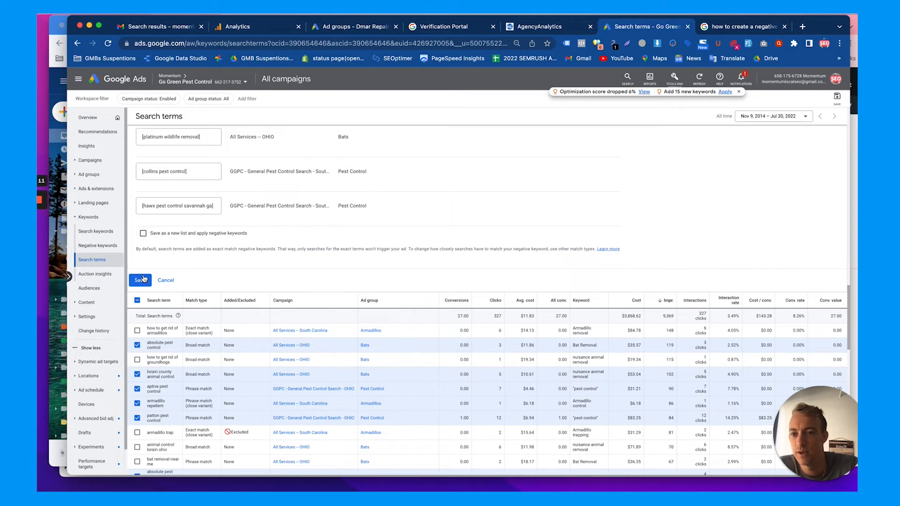
pyautogui.click(139, 280)
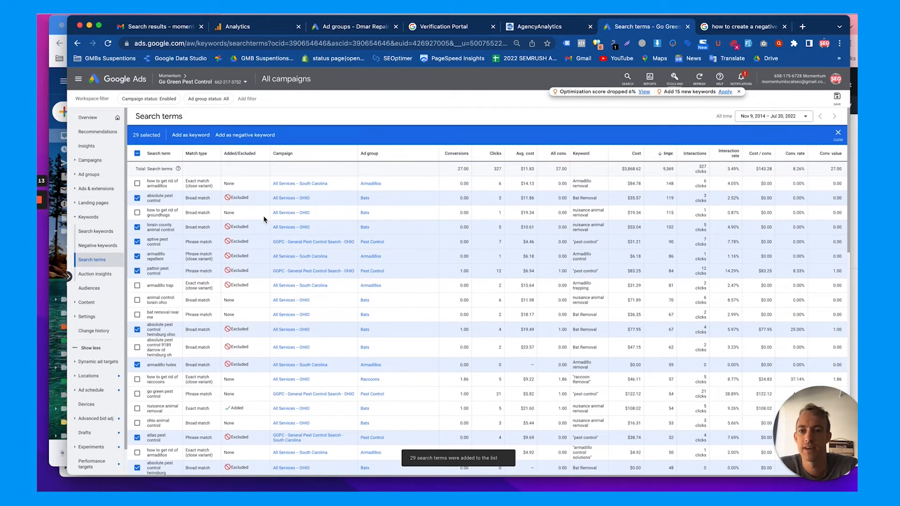
pyautogui.moveTo(88, 174)
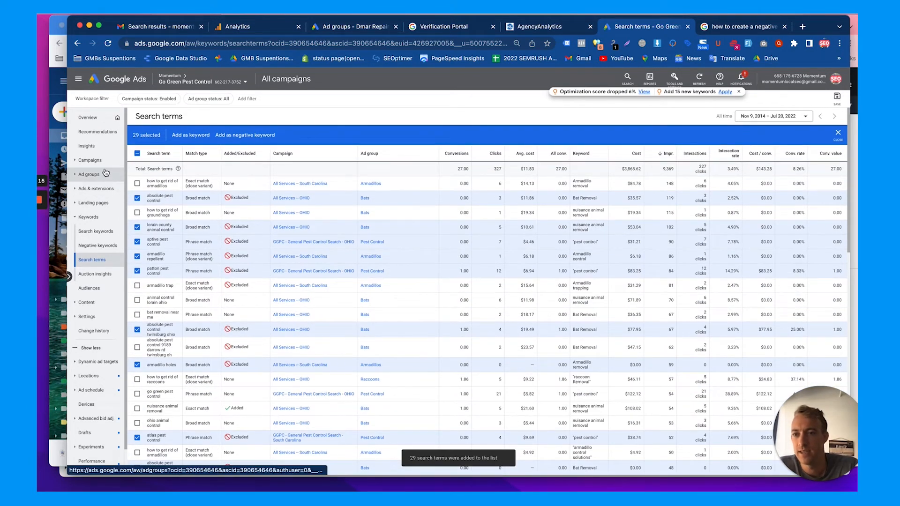
pyautogui.click(90, 159)
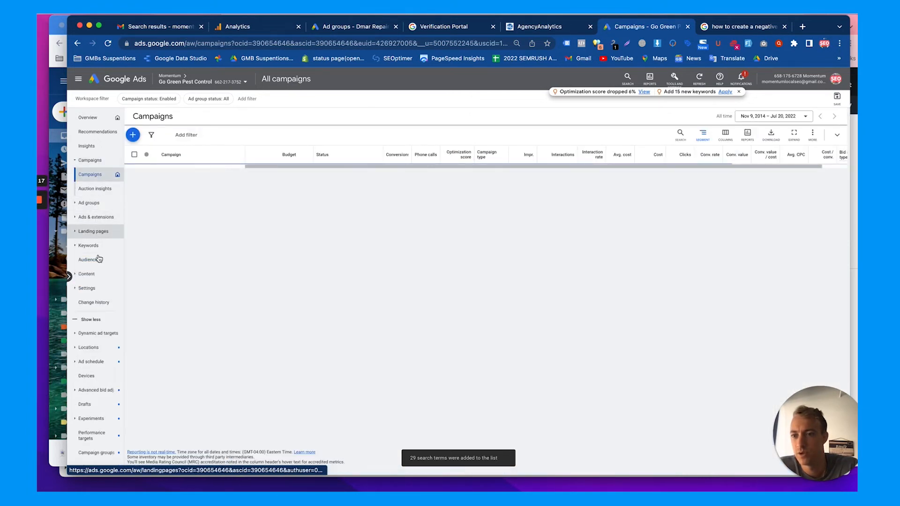
# - Reopen the ALL NEGATIVES list from Negative keywords and start adding new keywords
pyautogui.click(88, 246)
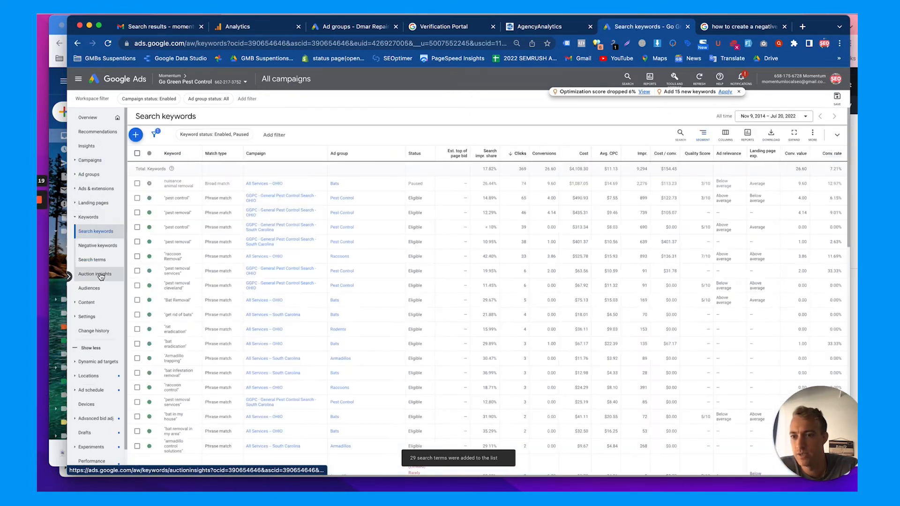
pyautogui.click(97, 246)
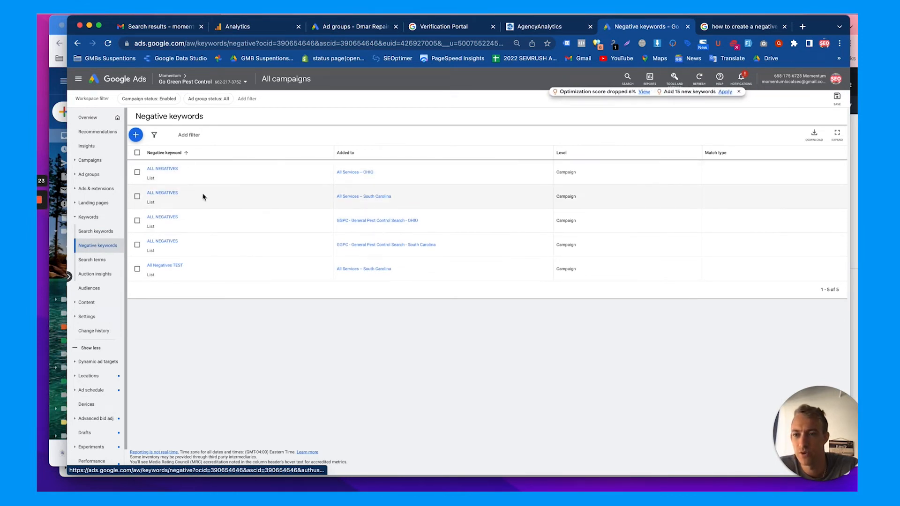
pyautogui.moveTo(160, 169)
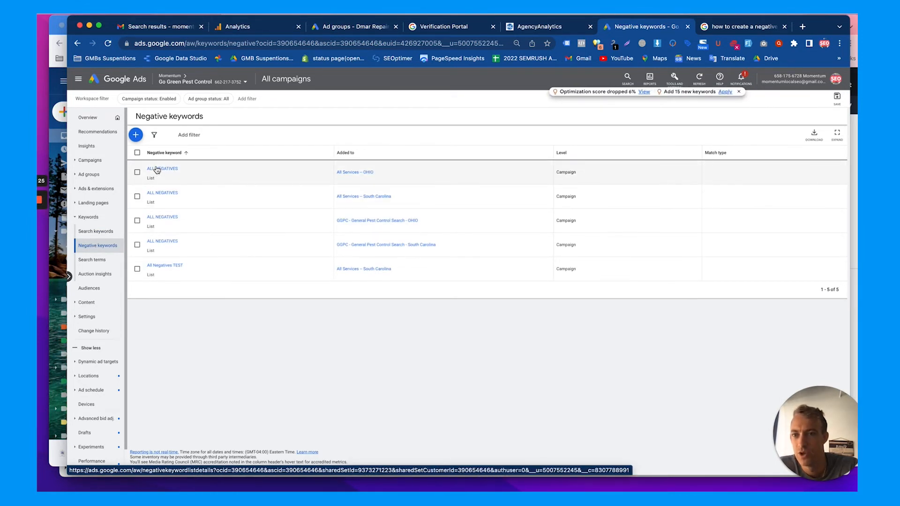
pyautogui.click(161, 168)
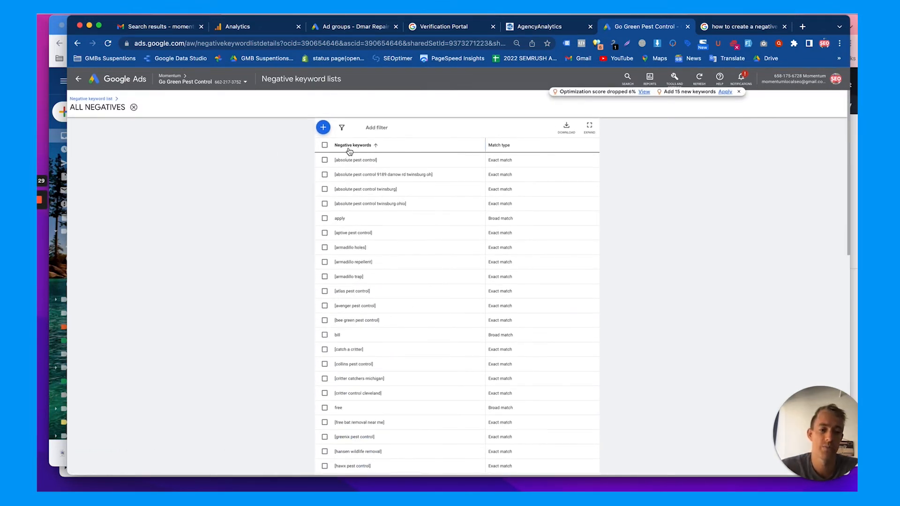
pyautogui.click(322, 128)
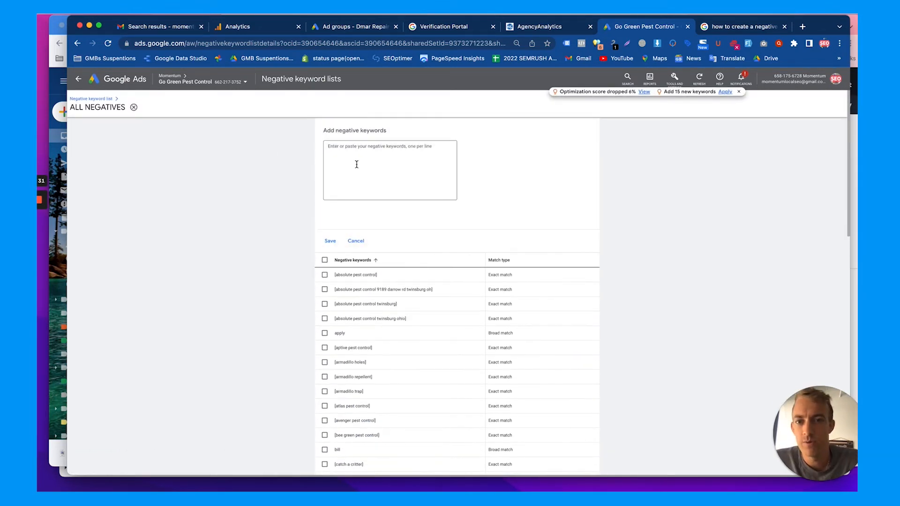
# - Enter single-word negatives orkin, aptive, absolute, repellent, bee, bill one per line
pyautogui.write('orkin')
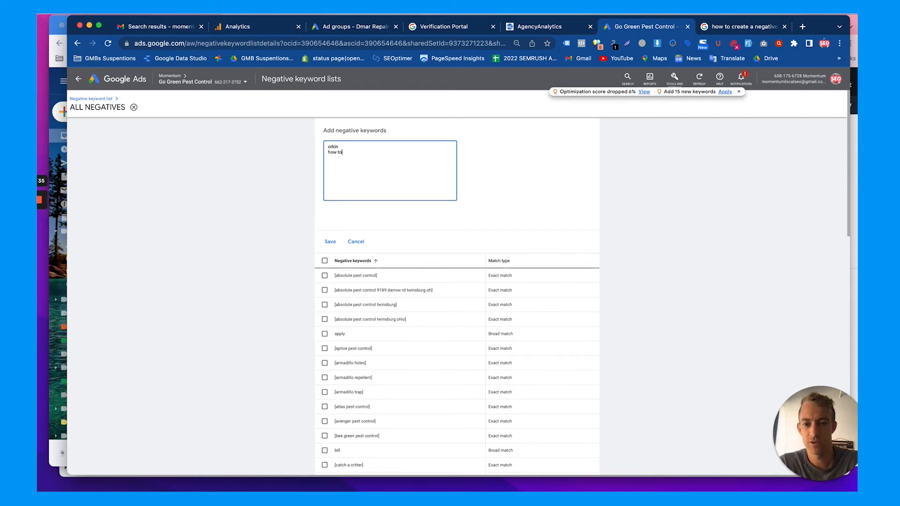
pyautogui.press('Enter')
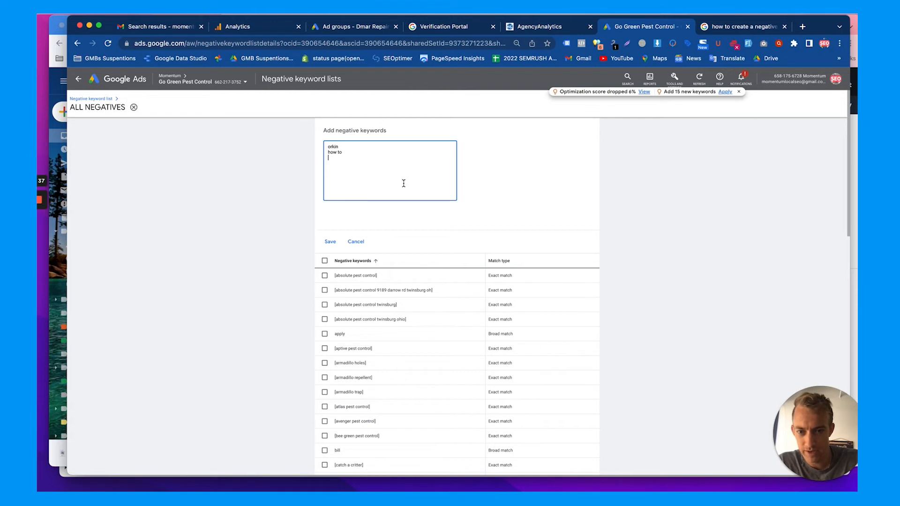
pyautogui.write('aptive')
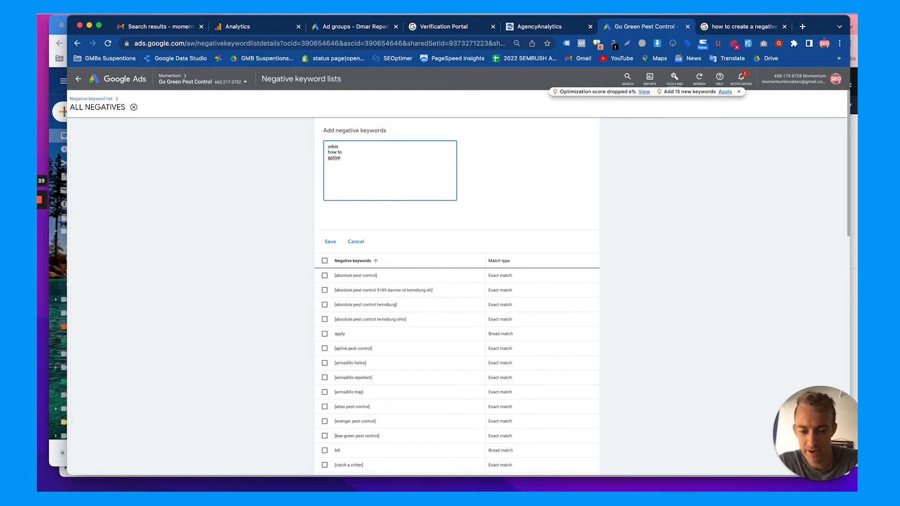
pyautogui.write('absolute')
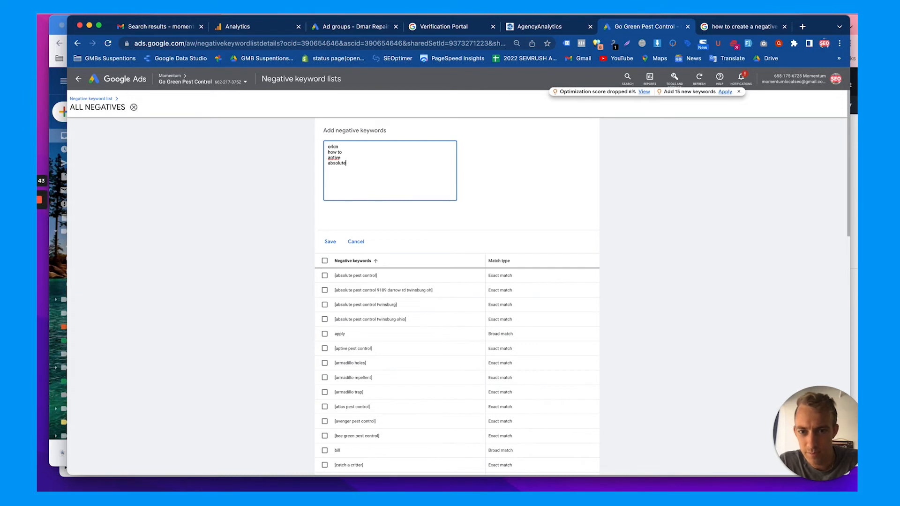
pyautogui.press('Enter')
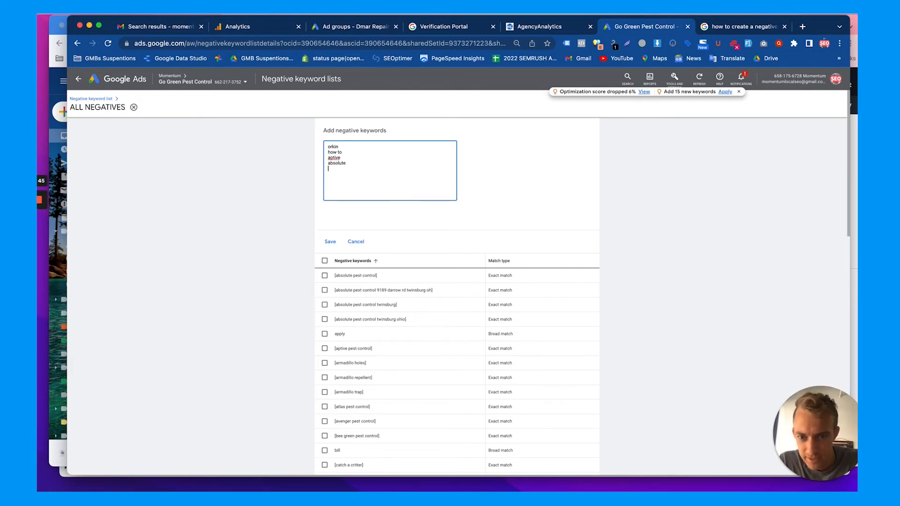
pyautogui.moveTo(425, 259)
pyautogui.write('holes')
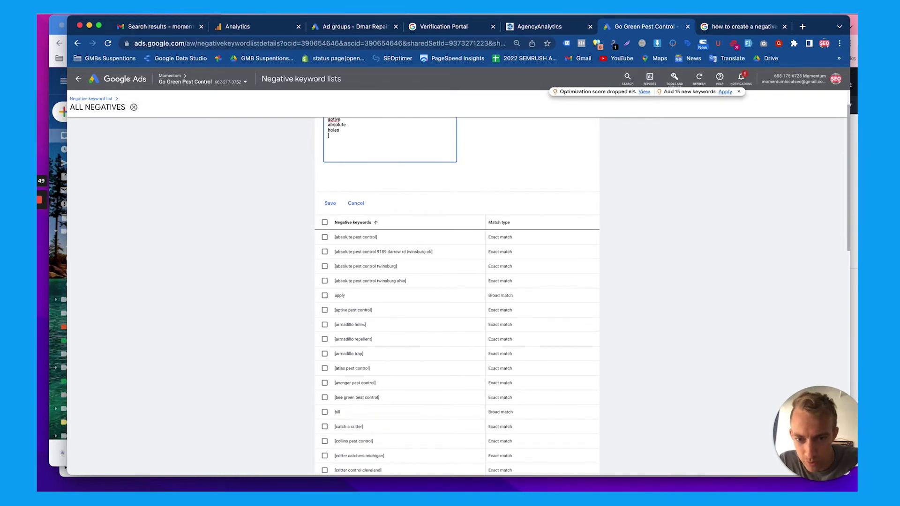
pyautogui.write('repellent')
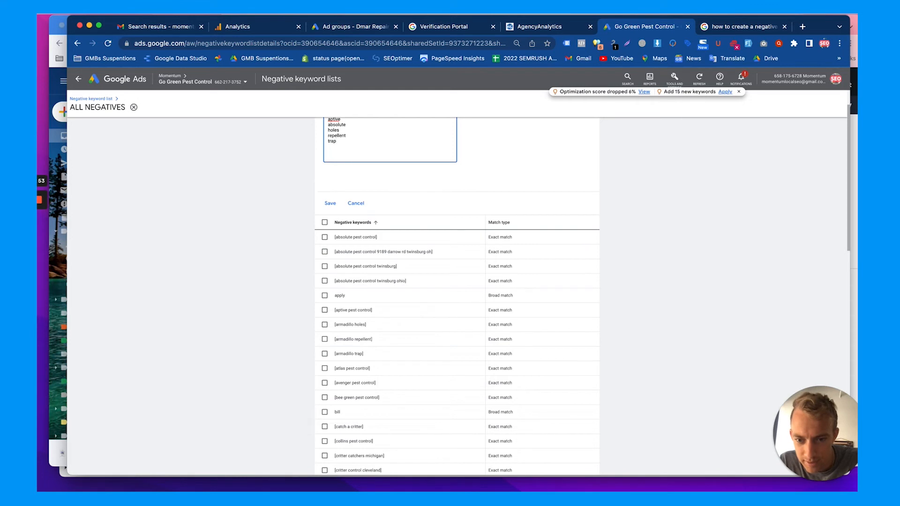
pyautogui.write('bee')
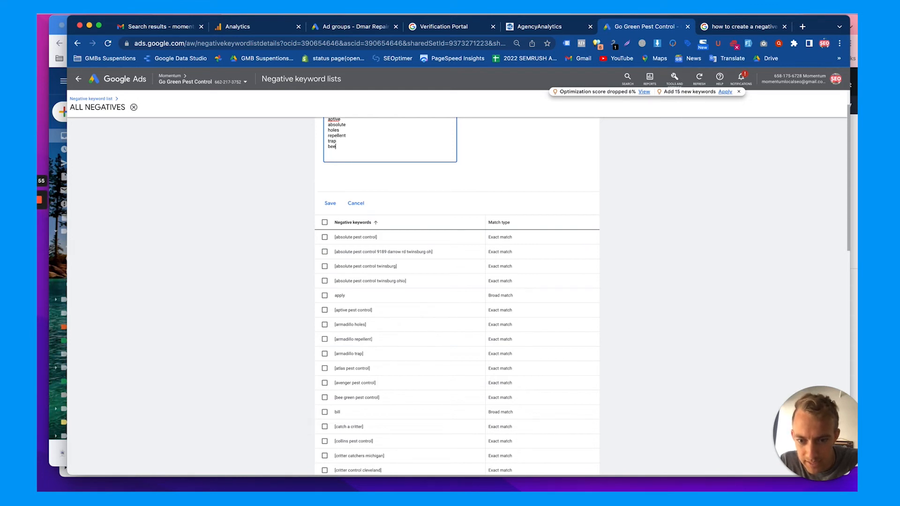
pyautogui.write('bill')
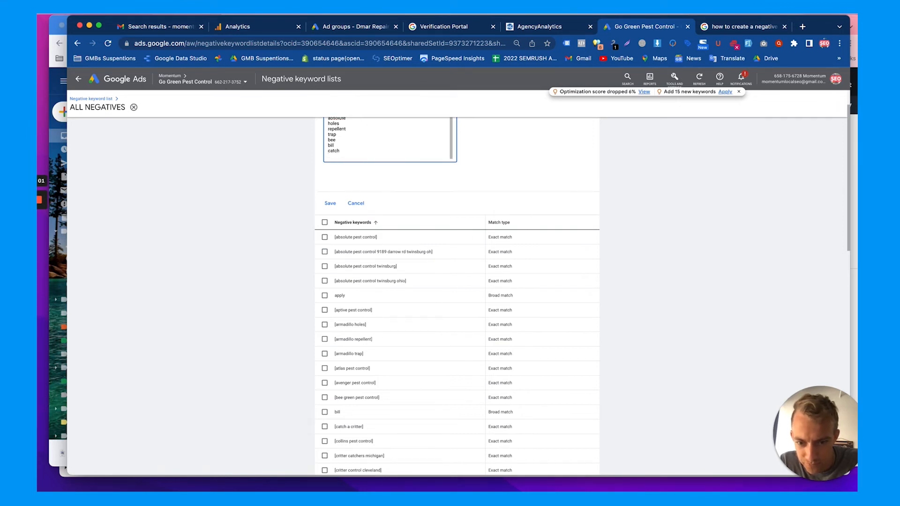
pyautogui.moveTo(465, 304)
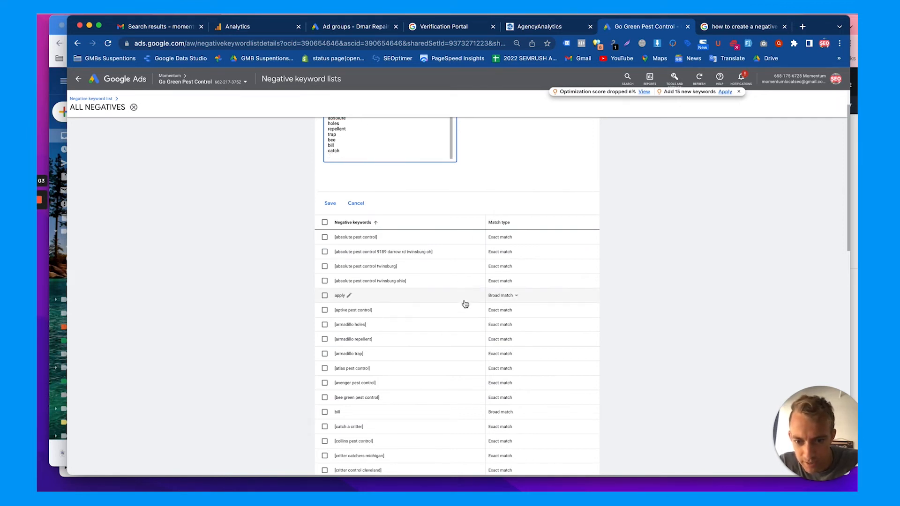
pyautogui.scroll(-3)
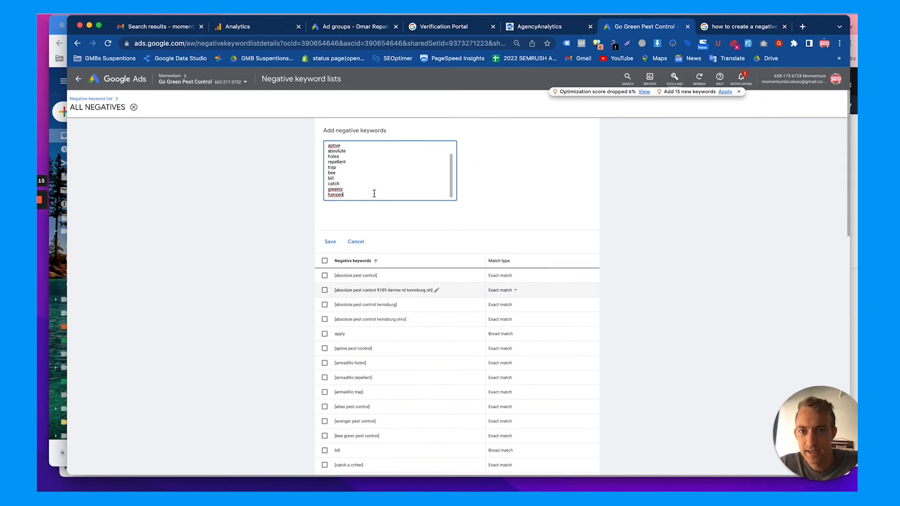
# - Add atlas and island while checking the existing exact-match negatives below
pyautogui.write('atlas')
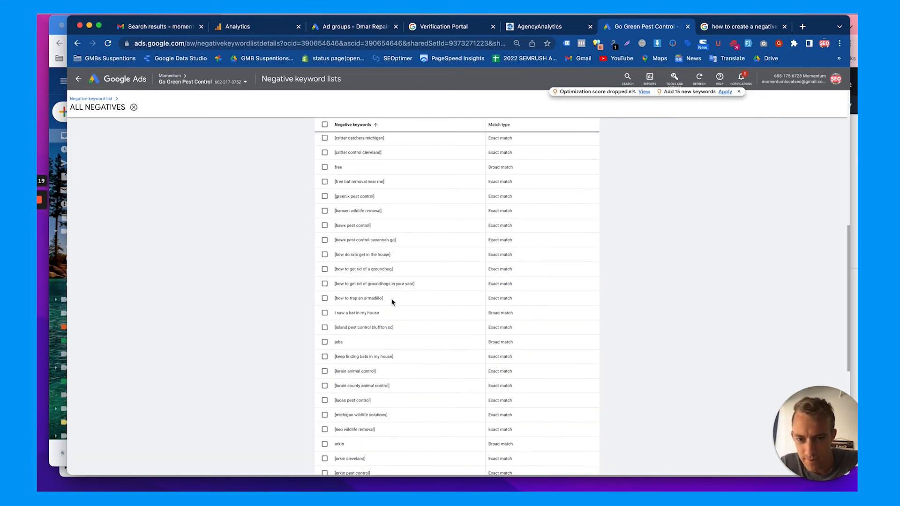
pyautogui.scroll(-3)
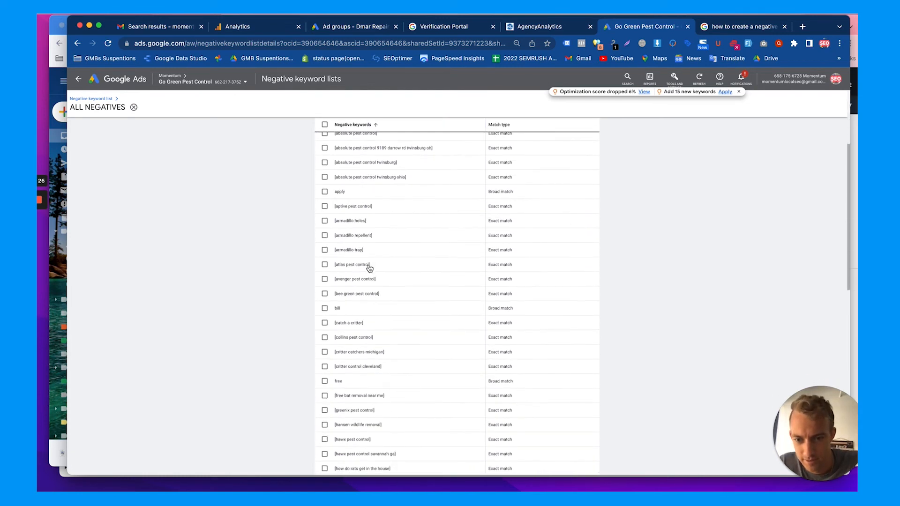
pyautogui.scroll(-3)
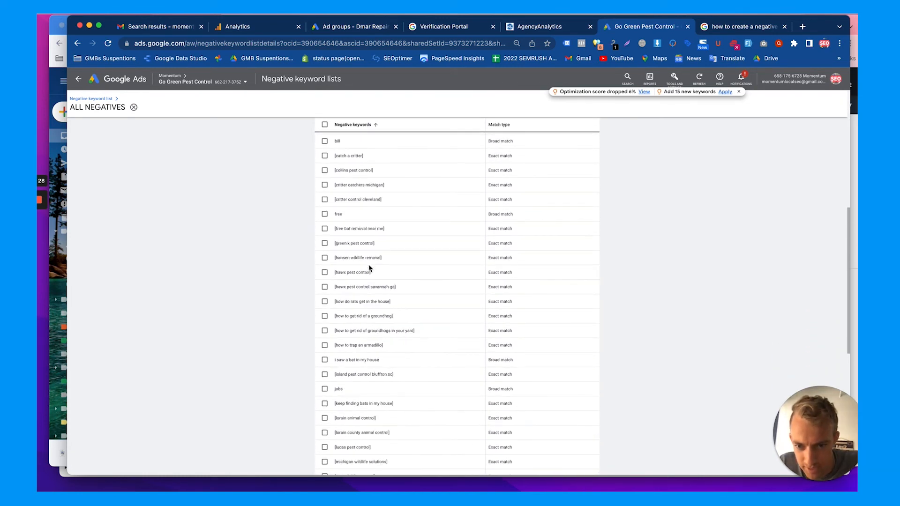
pyautogui.scroll(-3)
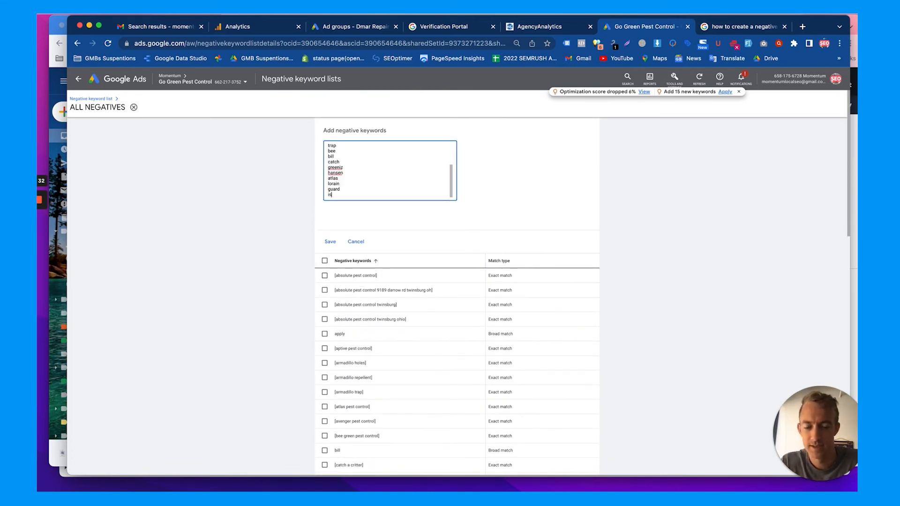
pyautogui.write('island')
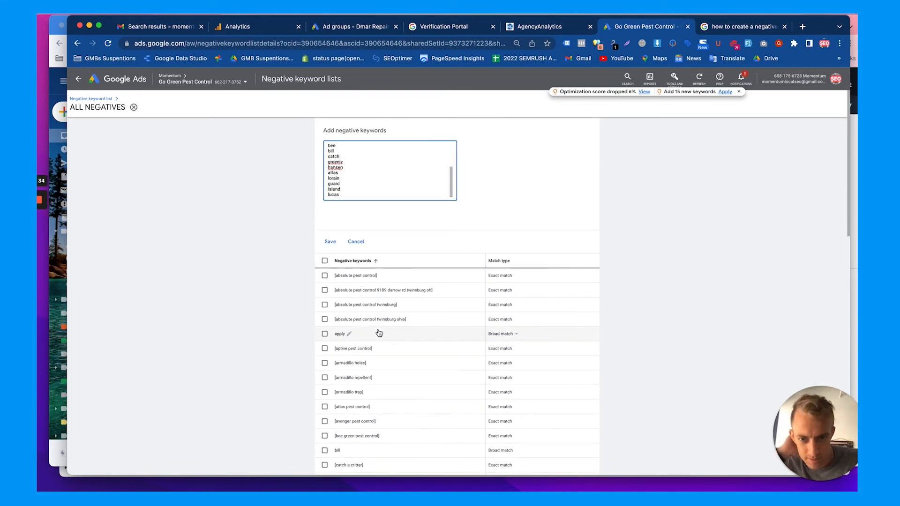
pyautogui.scroll(-3)
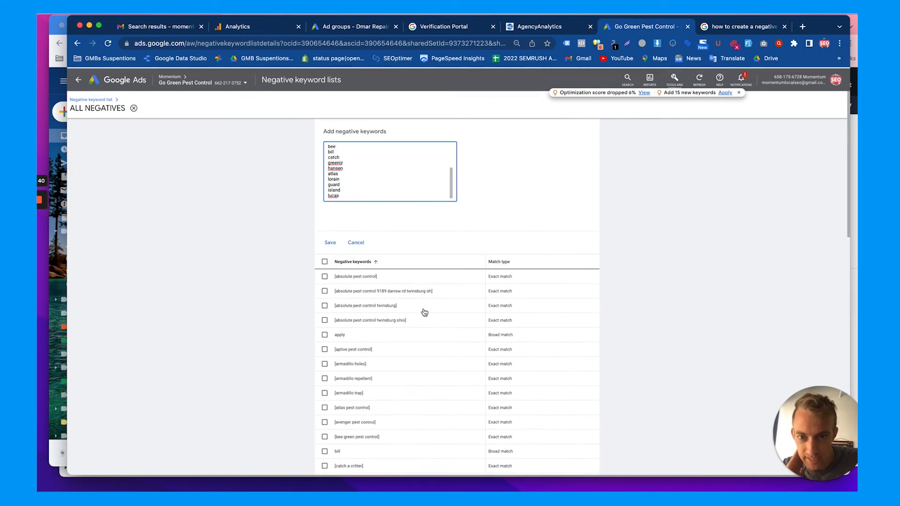
# - Add patton, neo, application and videos to the pending negatives
pyautogui.write('patton')
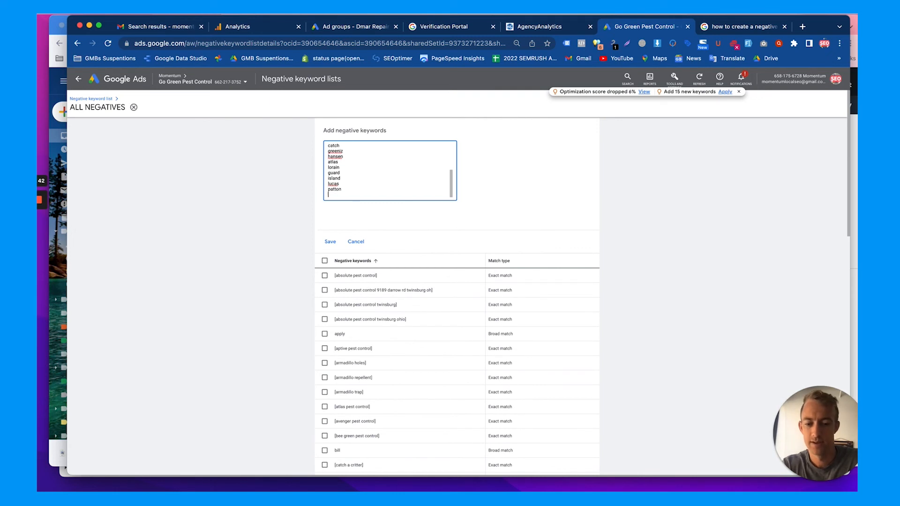
pyautogui.write('neo')
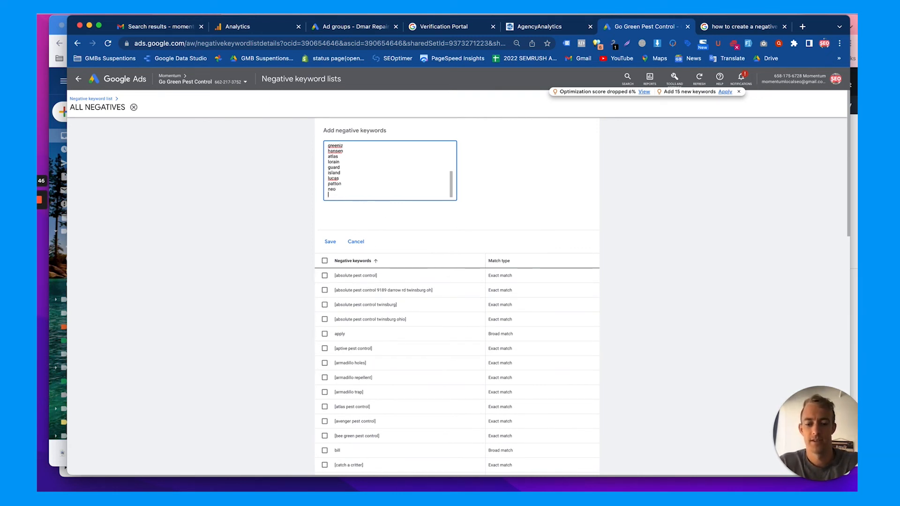
pyautogui.write('application')
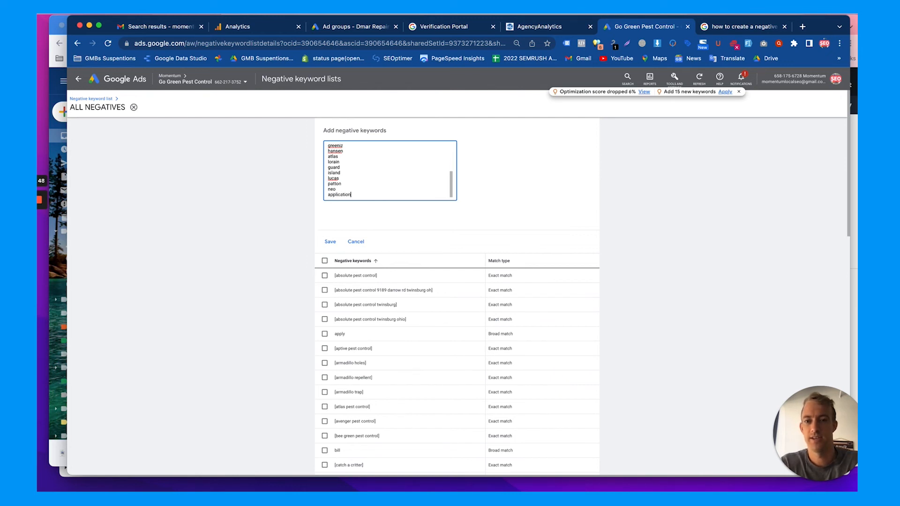
pyautogui.write('videos')
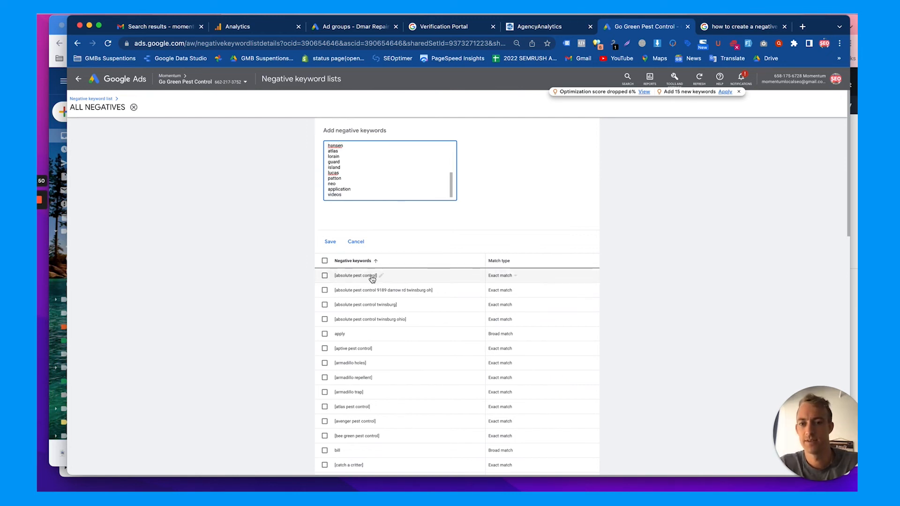
# - Save the broad-match negatives, bringing ALL NEGATIVES to 63 keywords used by five campaigns
pyautogui.click(330, 241)
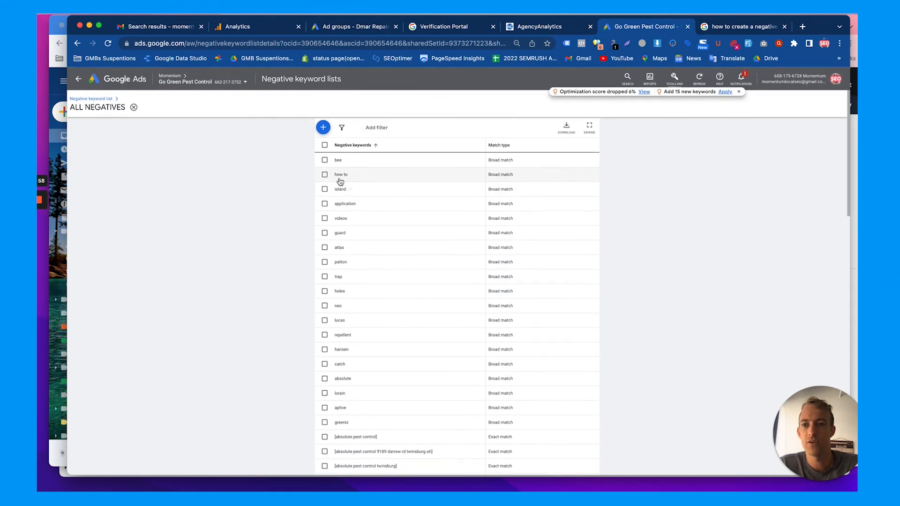
pyautogui.scroll(-3)
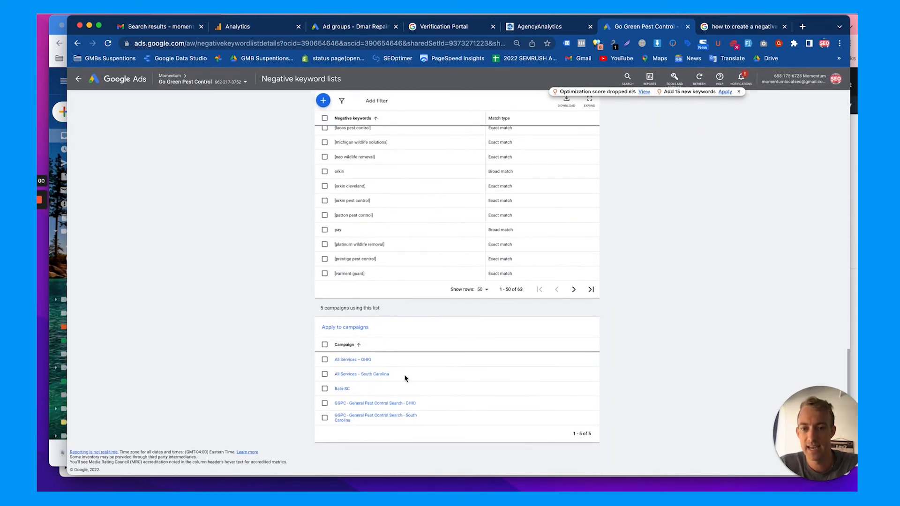
pyautogui.moveTo(407, 376)
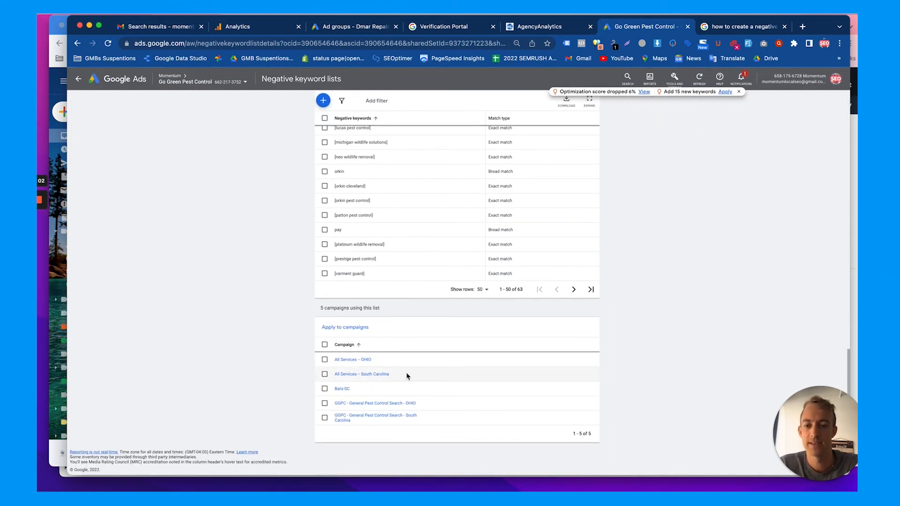